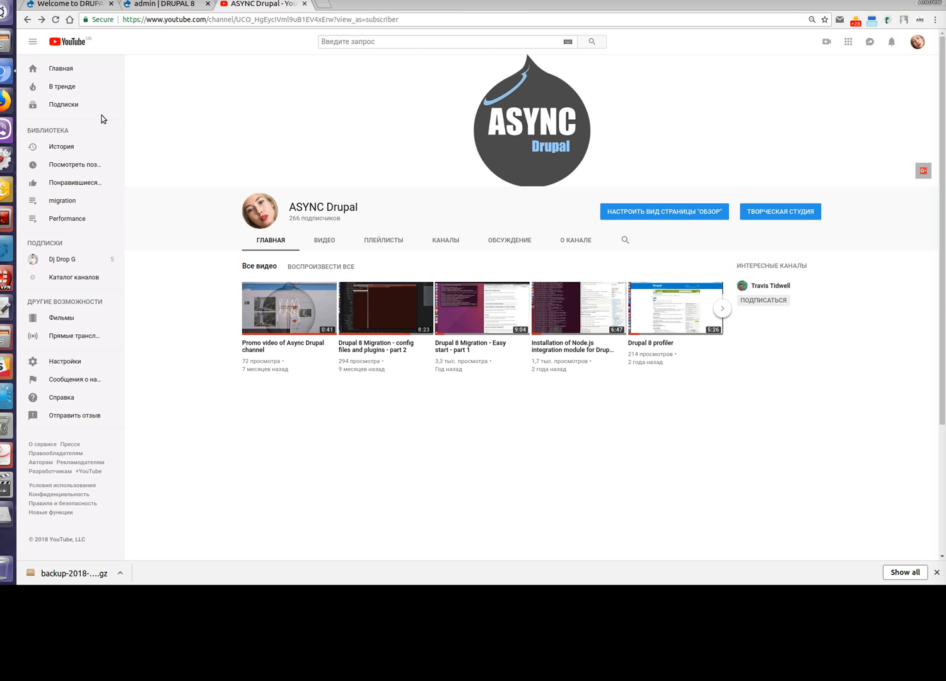
mouse_move(309, 339)
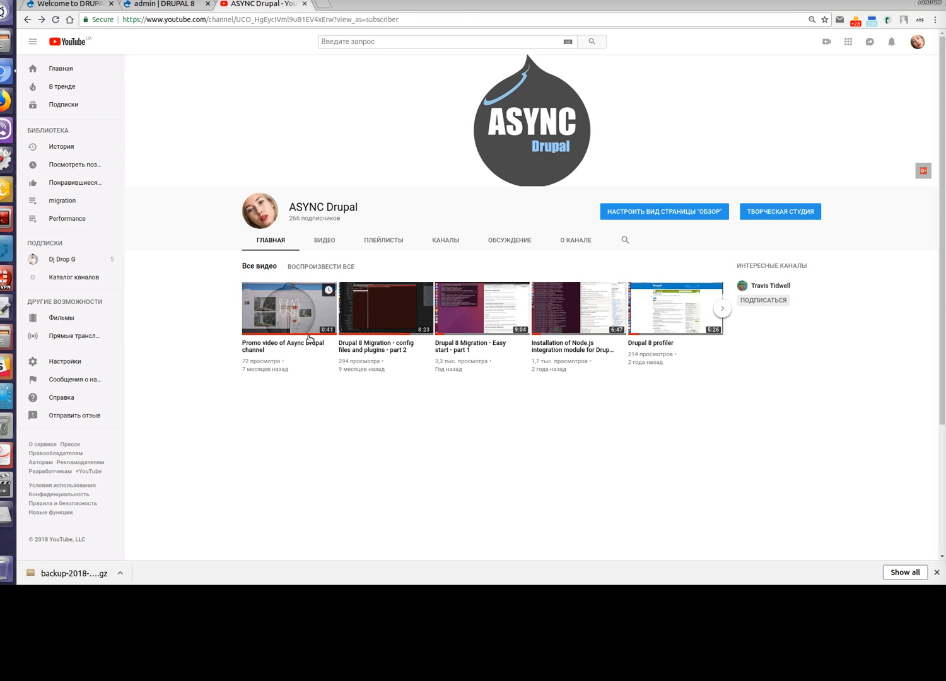
mouse_move(288, 389)
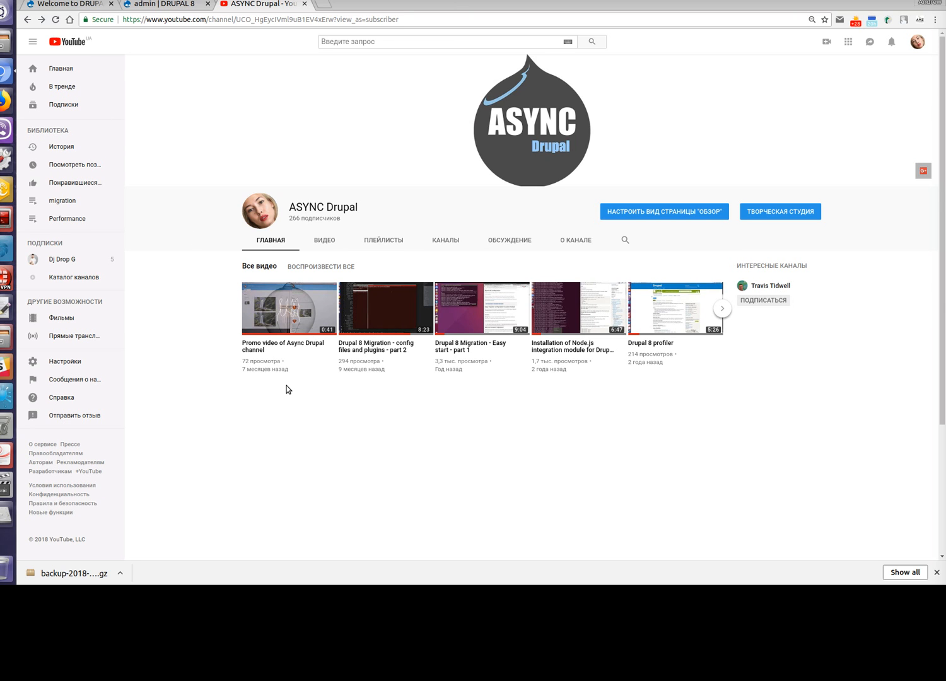
mouse_move(303, 389)
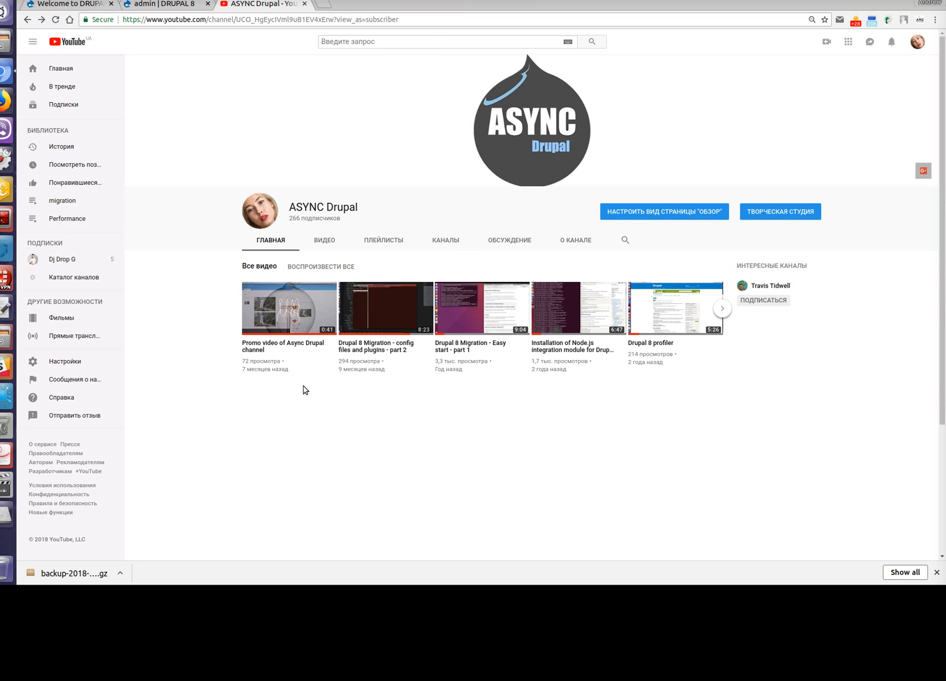
mouse_move(521, 399)
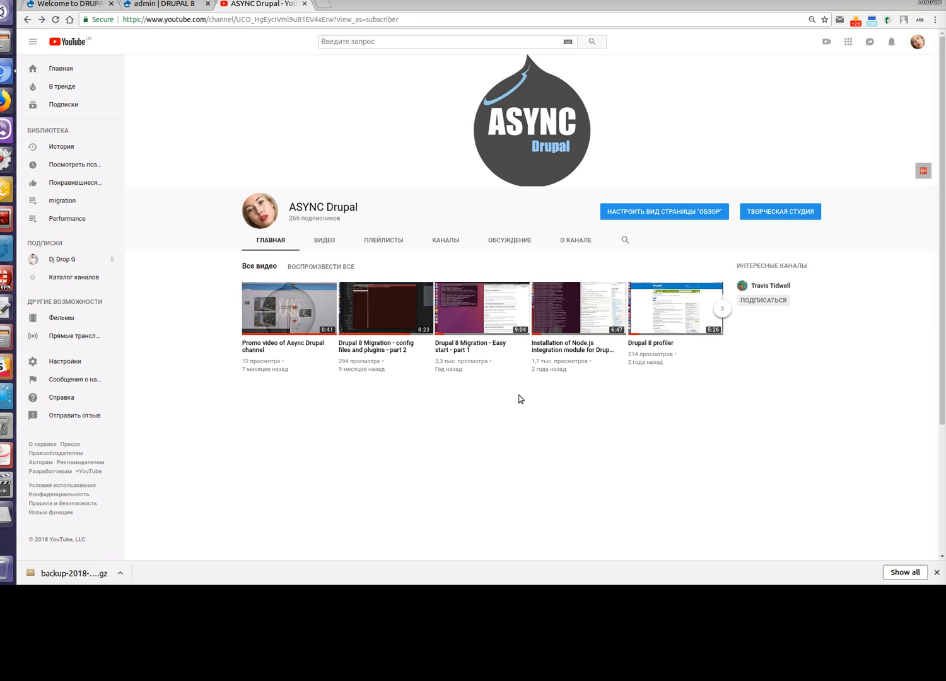
mouse_move(509, 242)
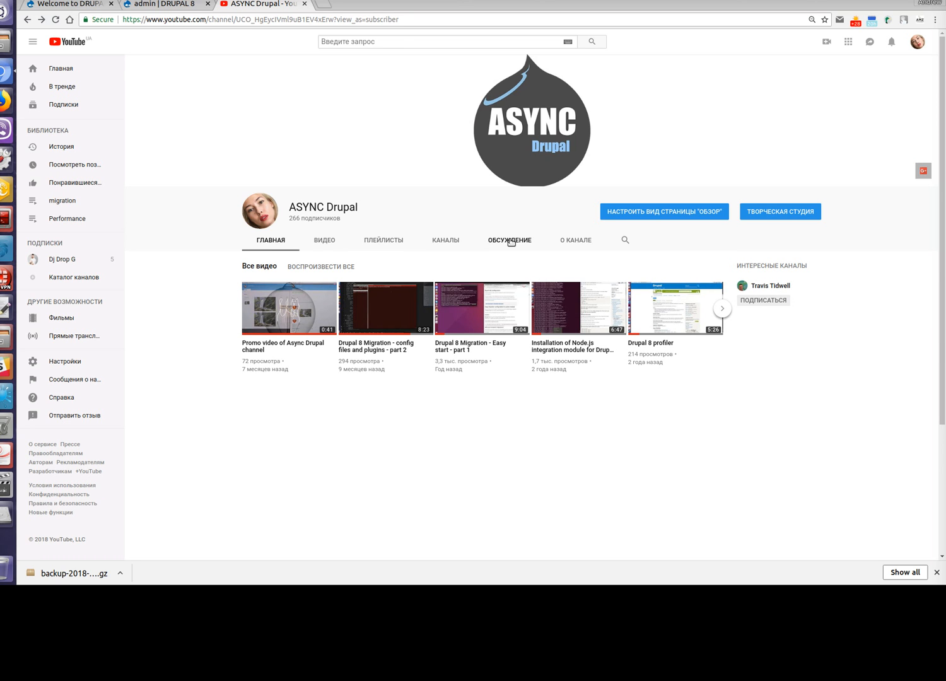
mouse_move(477, 222)
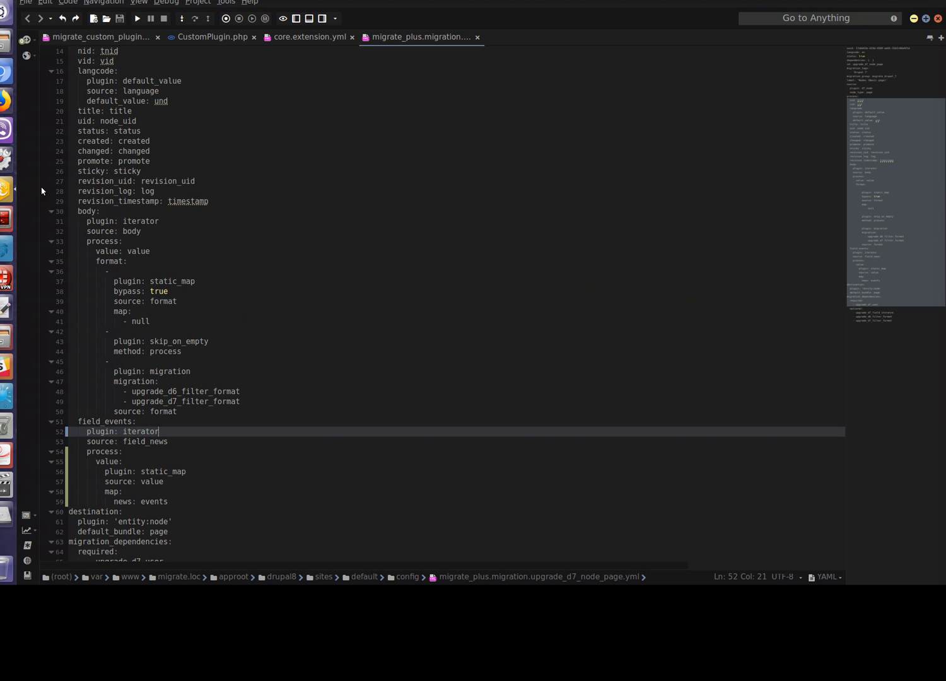
Highlight the events field's static_map plugin, then switch to the Drupal 8 admin account page
double_click(162, 472)
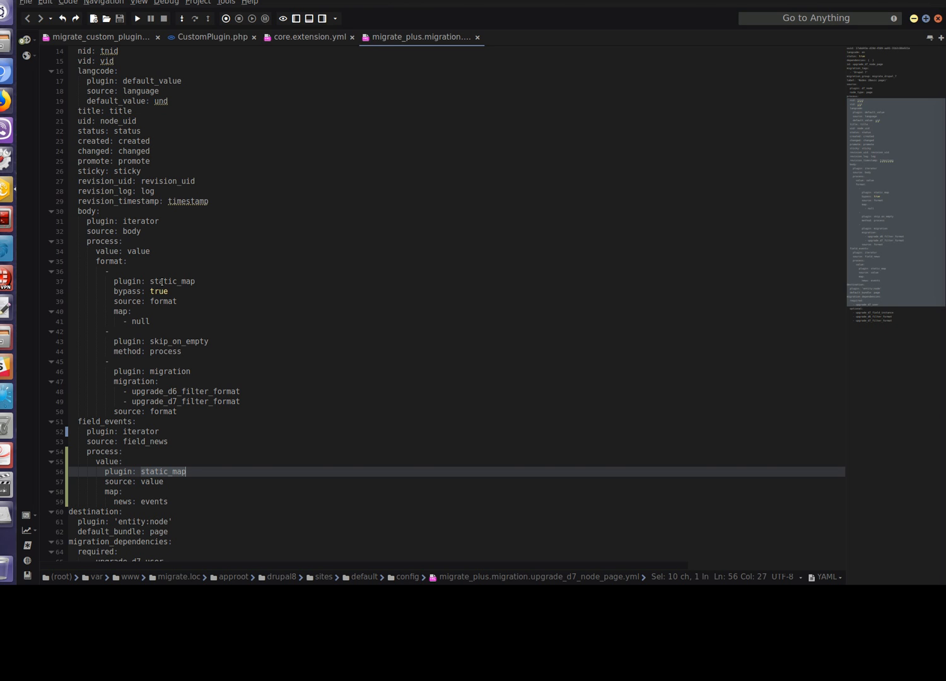
mouse_move(257, 296)
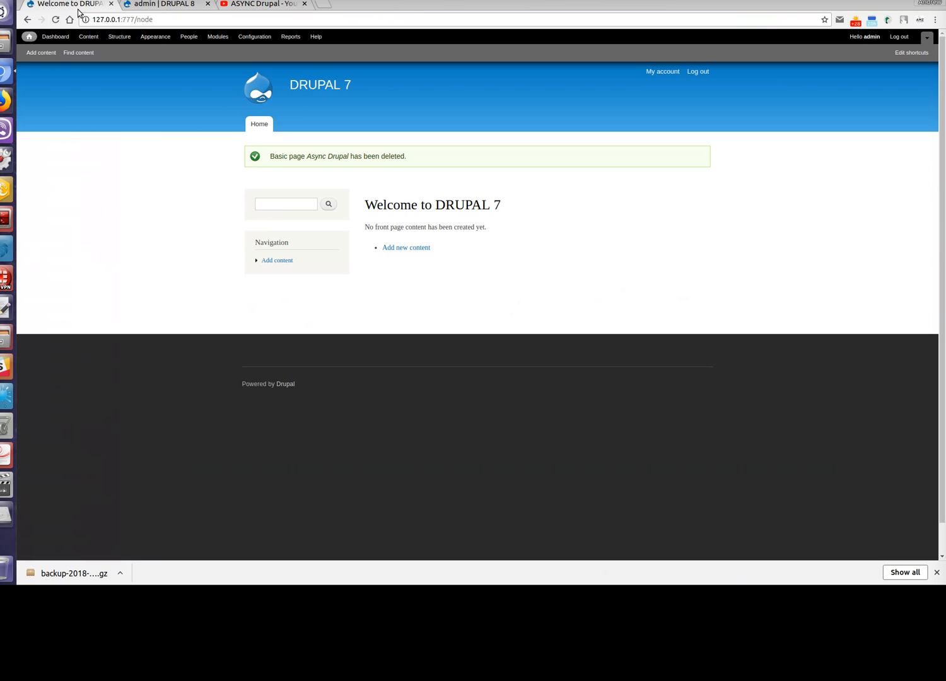
click(163, 5)
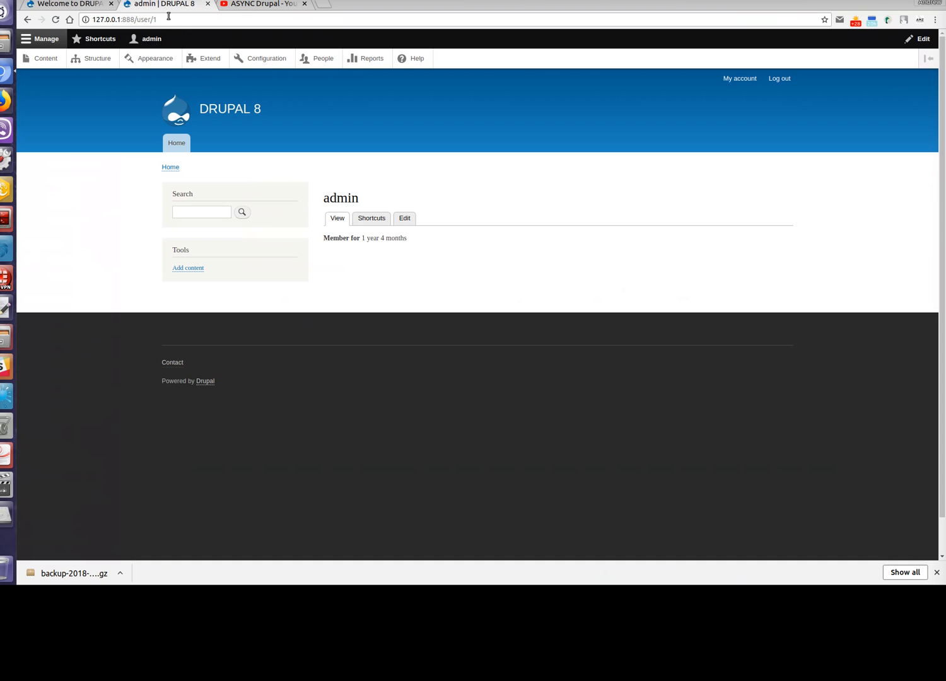
mouse_move(457, 250)
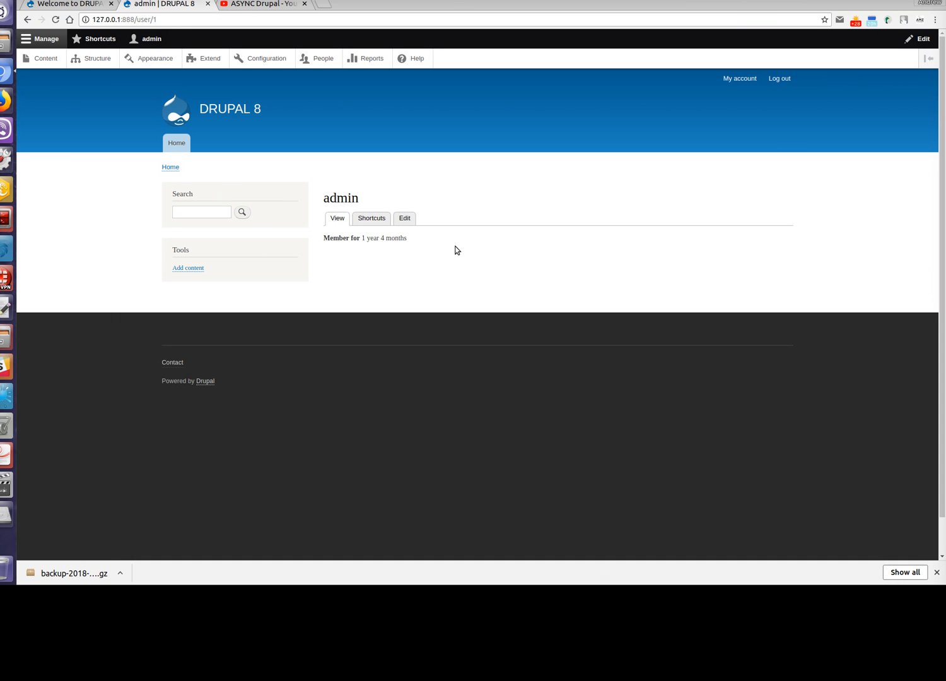
mouse_move(450, 257)
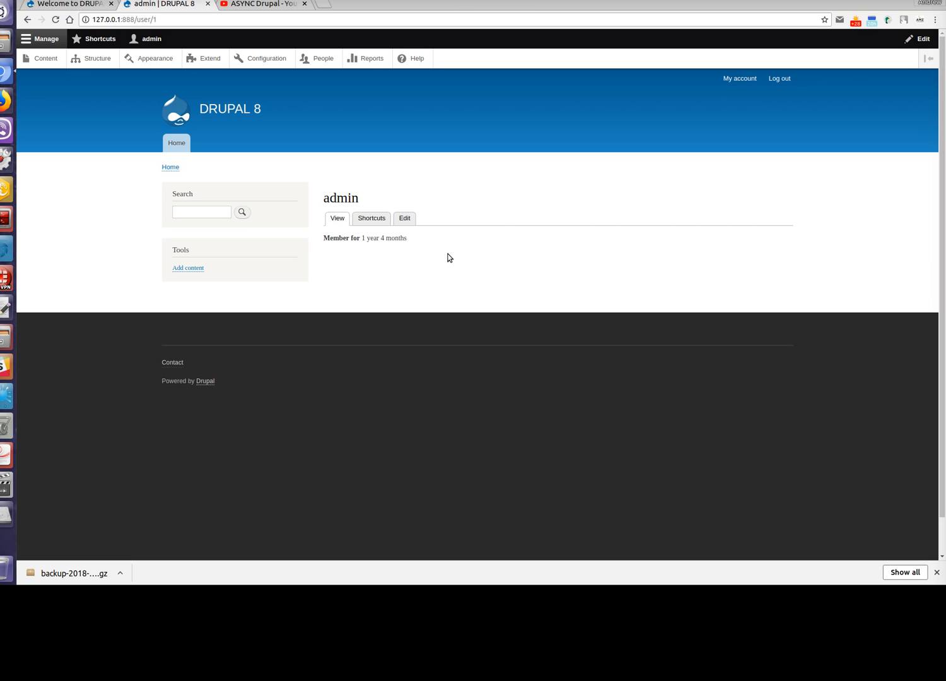
mouse_move(25, 186)
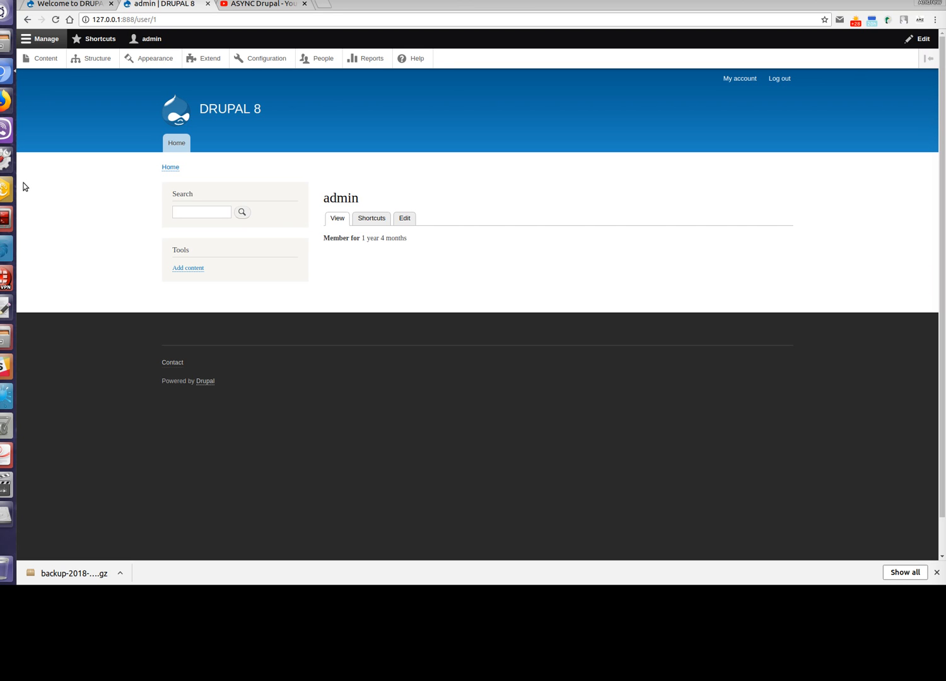
mouse_move(6, 189)
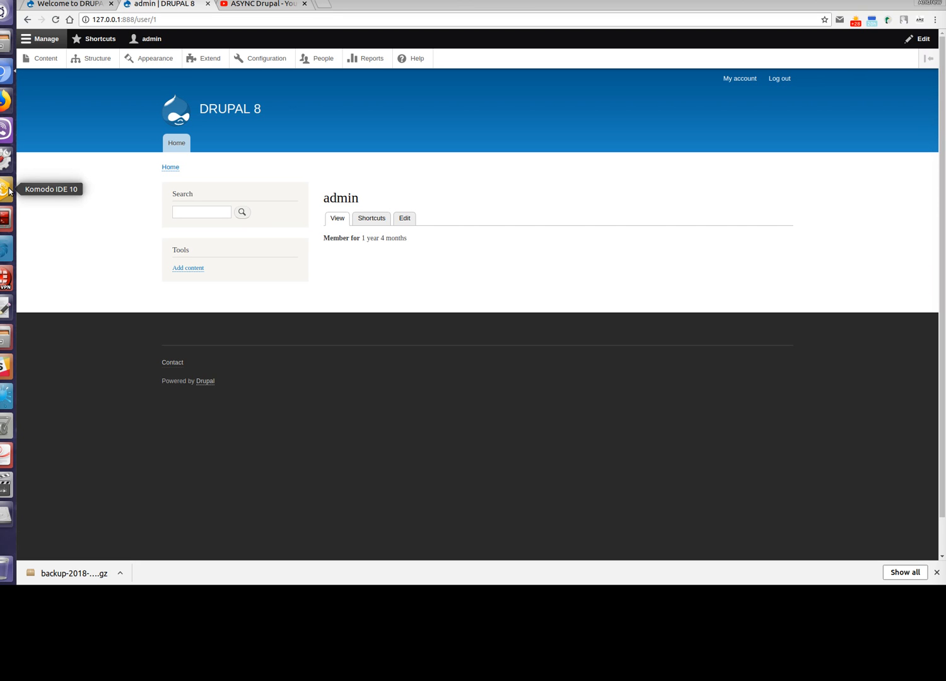
mouse_move(43, 196)
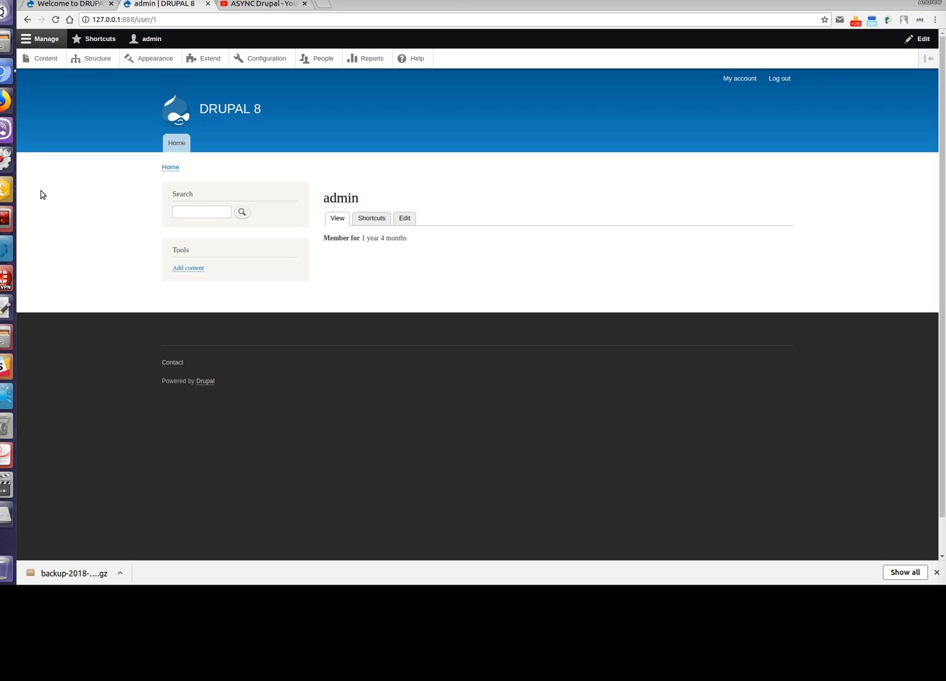
mouse_move(26, 197)
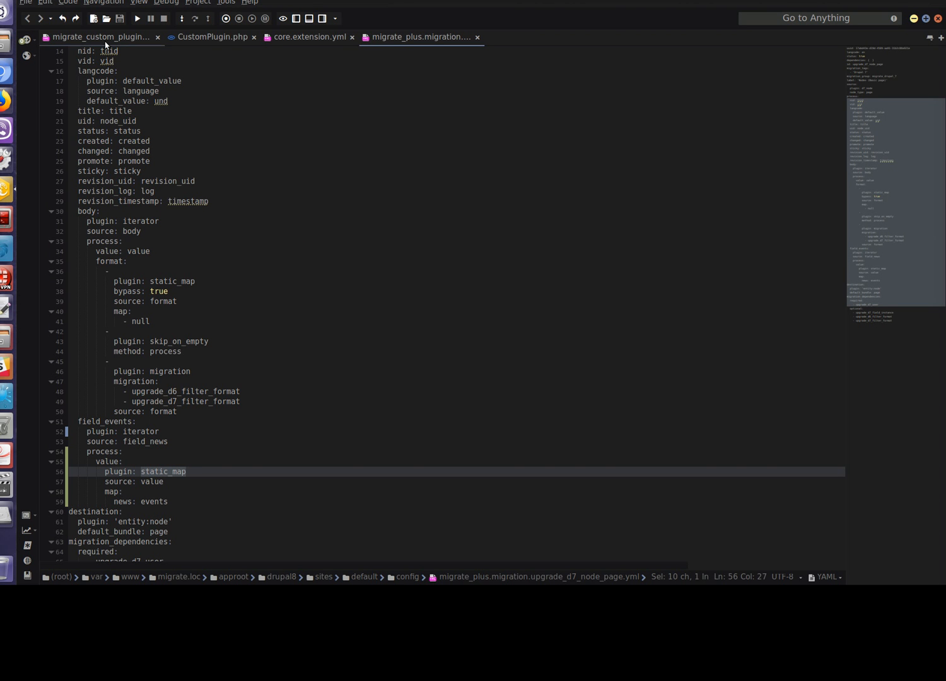
Show migrate_custom_plugin.info.yml, pointing out its Migrate Custom Plugin name and core 8.x lines
click(100, 37)
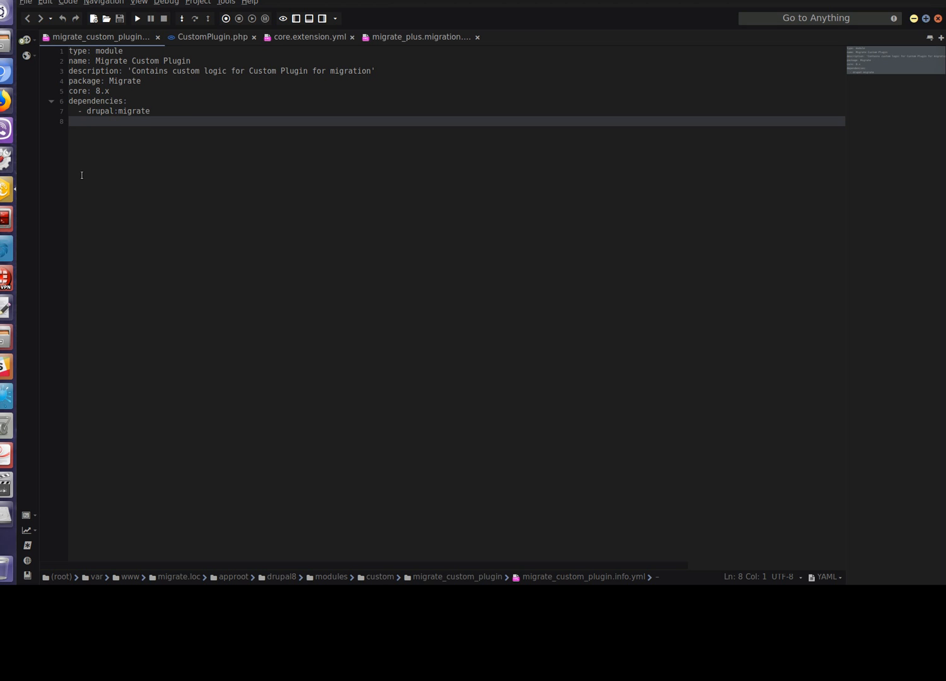
mouse_move(98, 173)
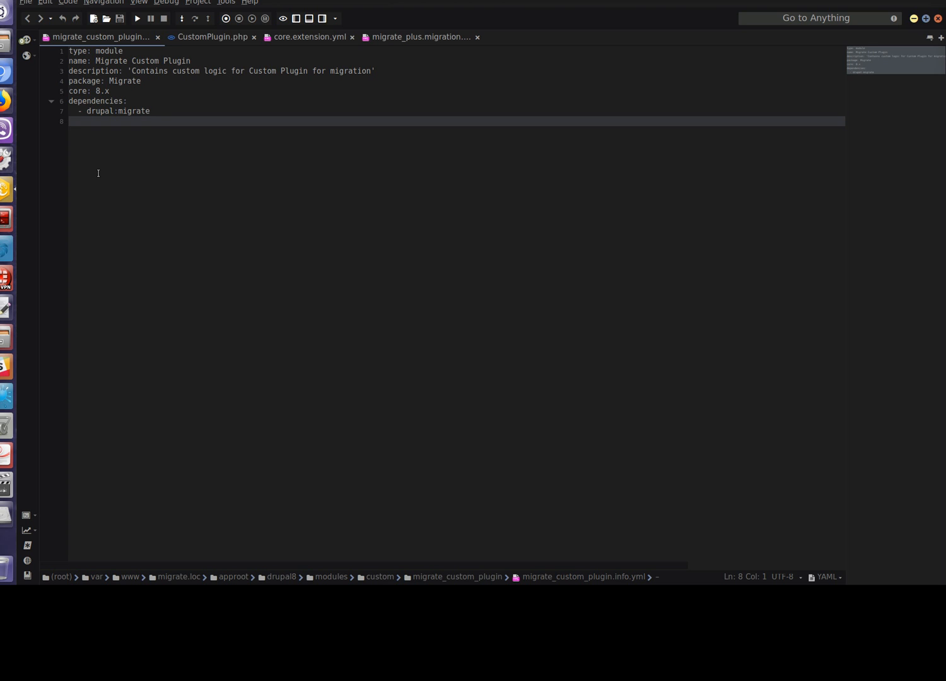
mouse_move(65, 101)
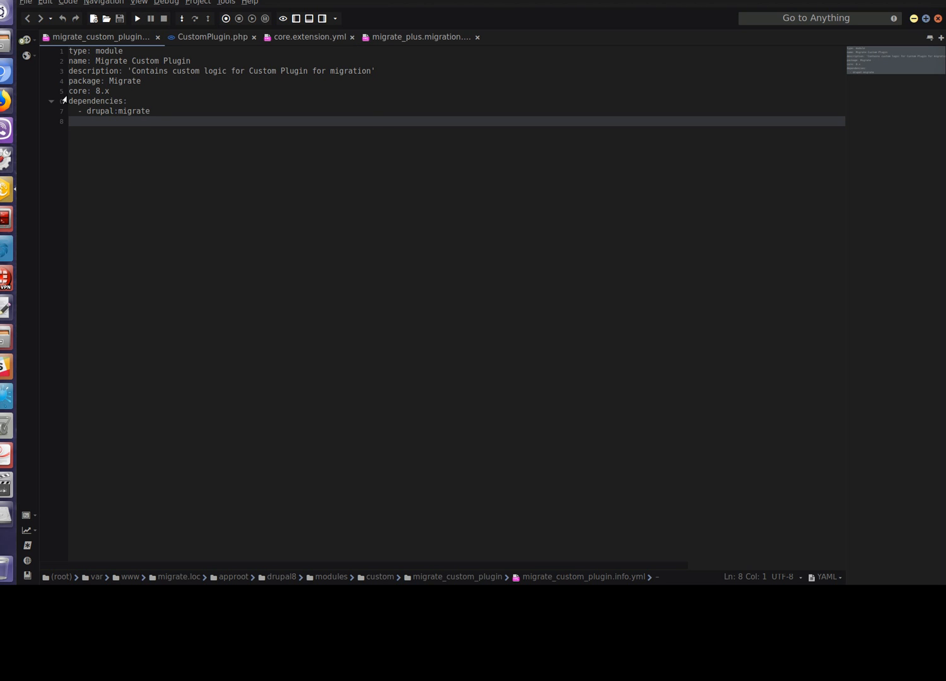
click(91, 121)
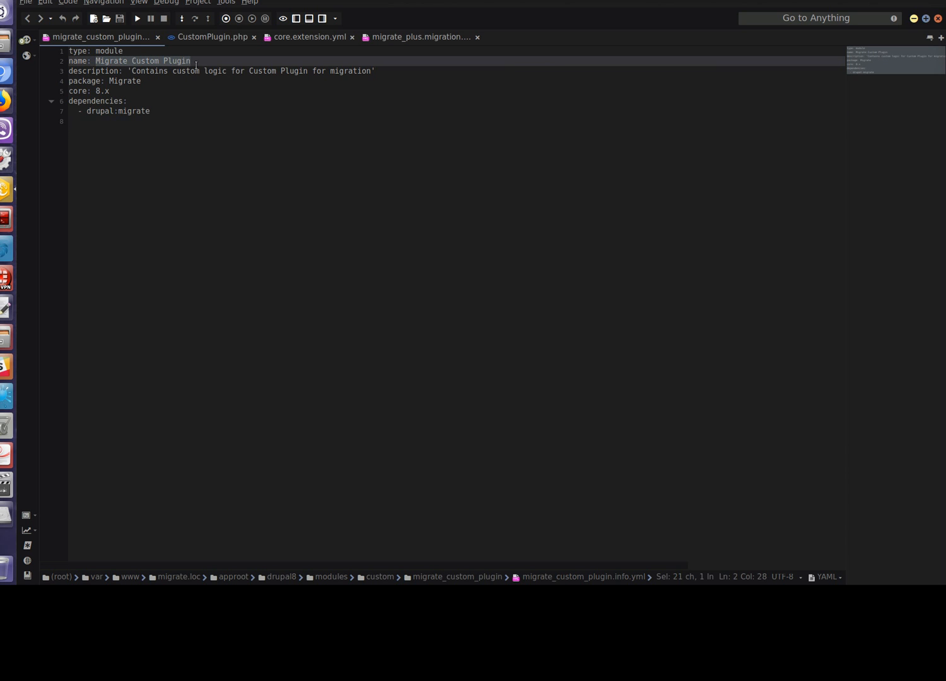
click(108, 91)
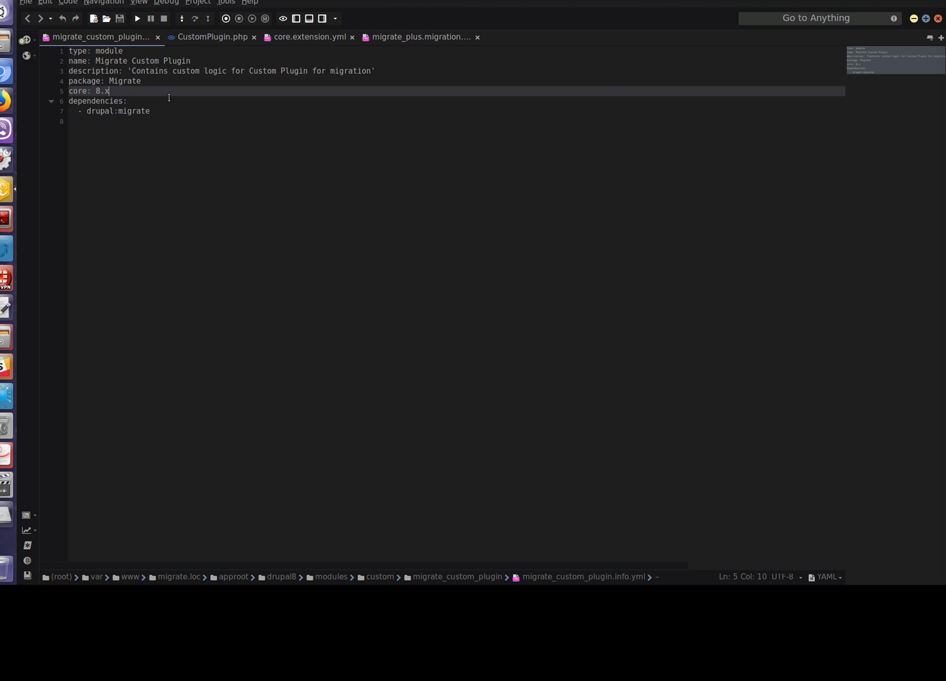
mouse_move(207, 39)
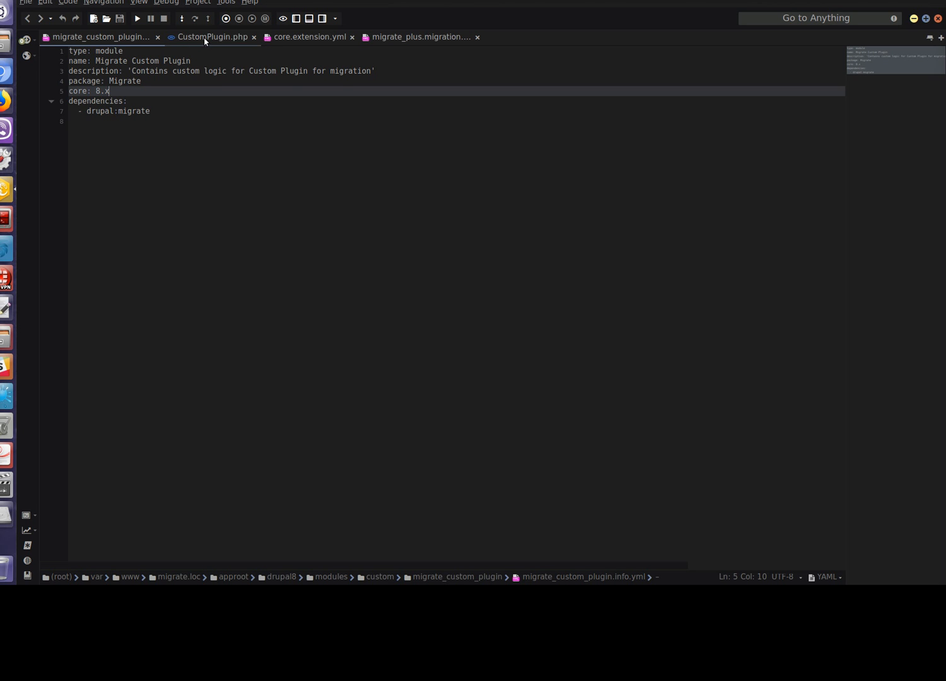
Open CustomPlugin.php from migrate_custom_plugin/src/Plugin/migrate/process in the editor
right_click(212, 37)
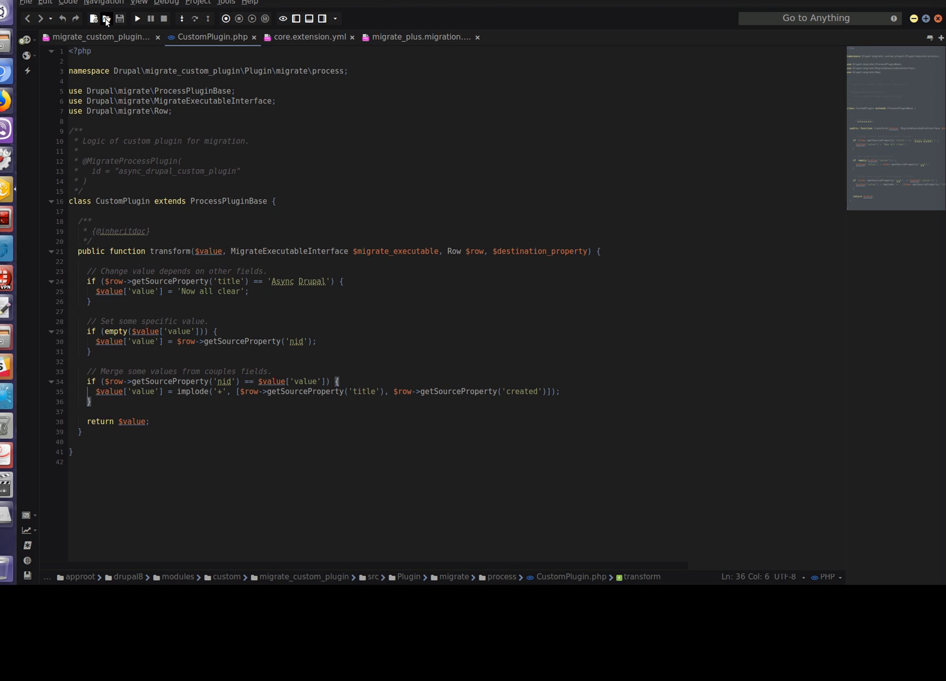
click(106, 18)
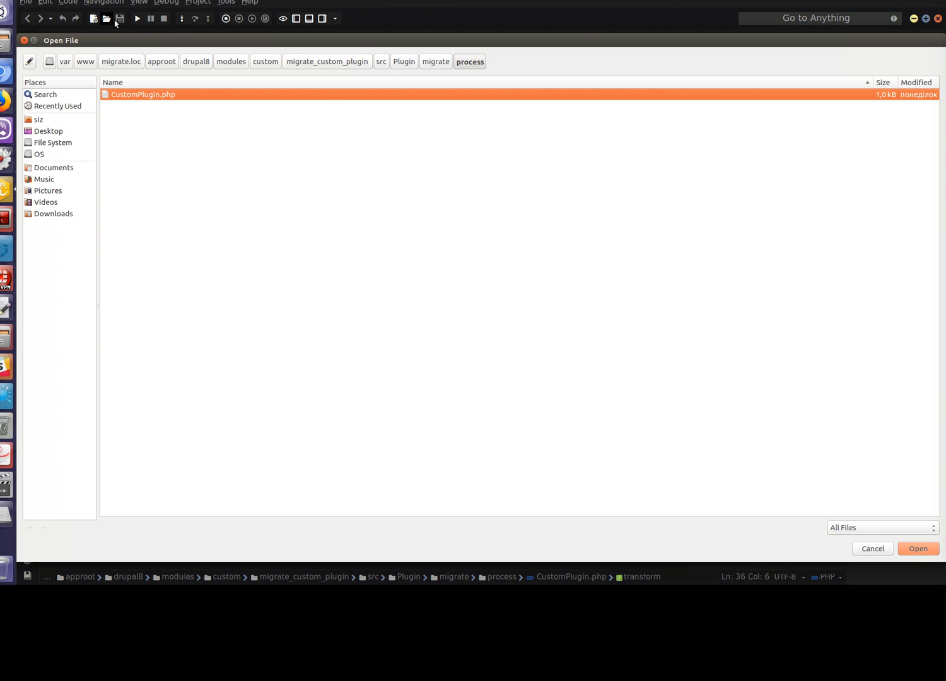
mouse_move(406, 79)
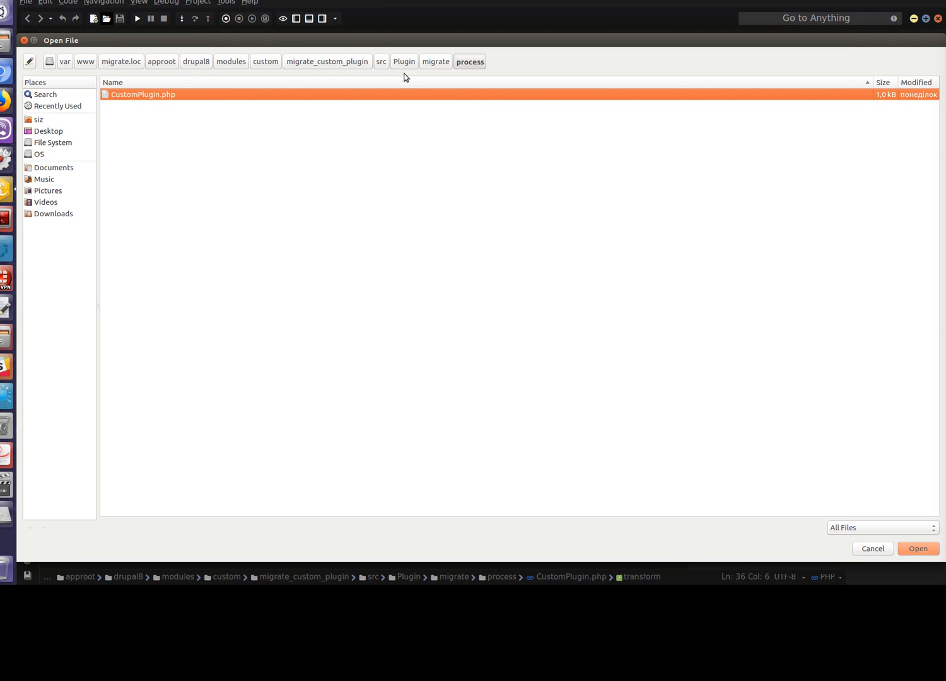
mouse_move(468, 78)
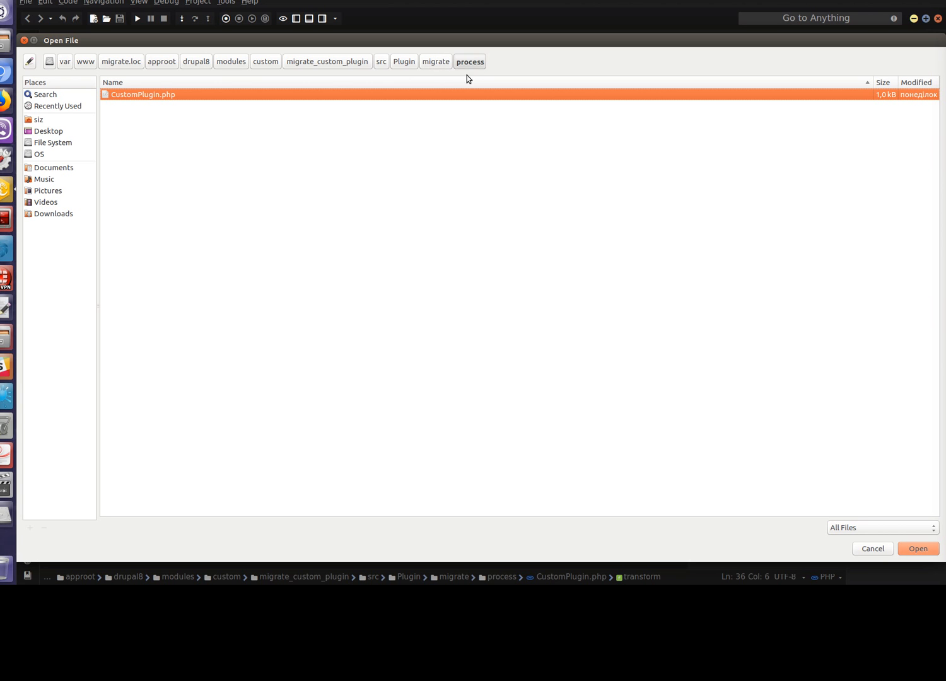
mouse_move(167, 99)
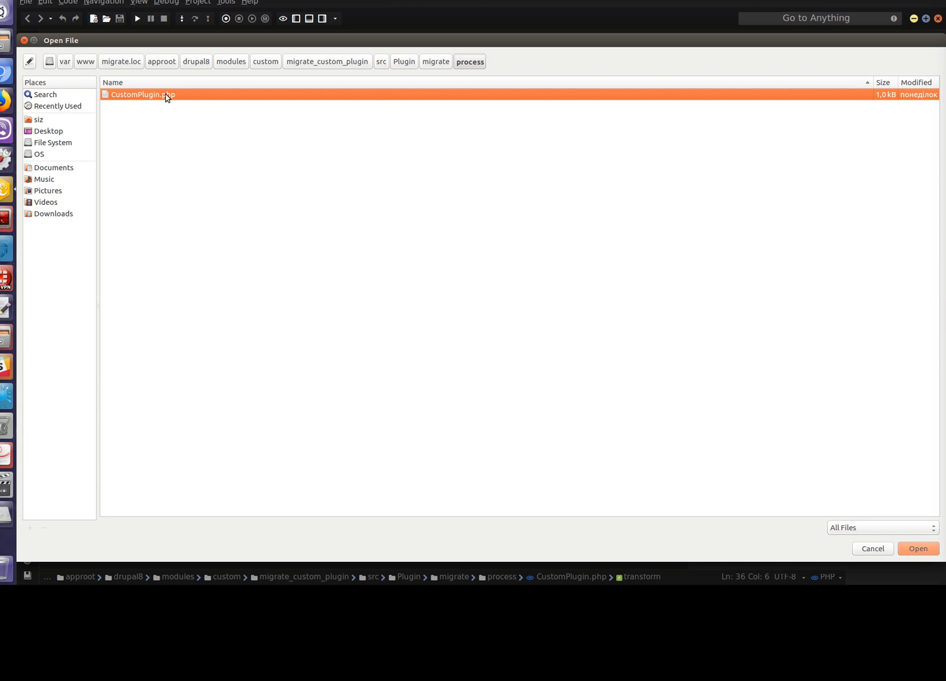
double_click(143, 95)
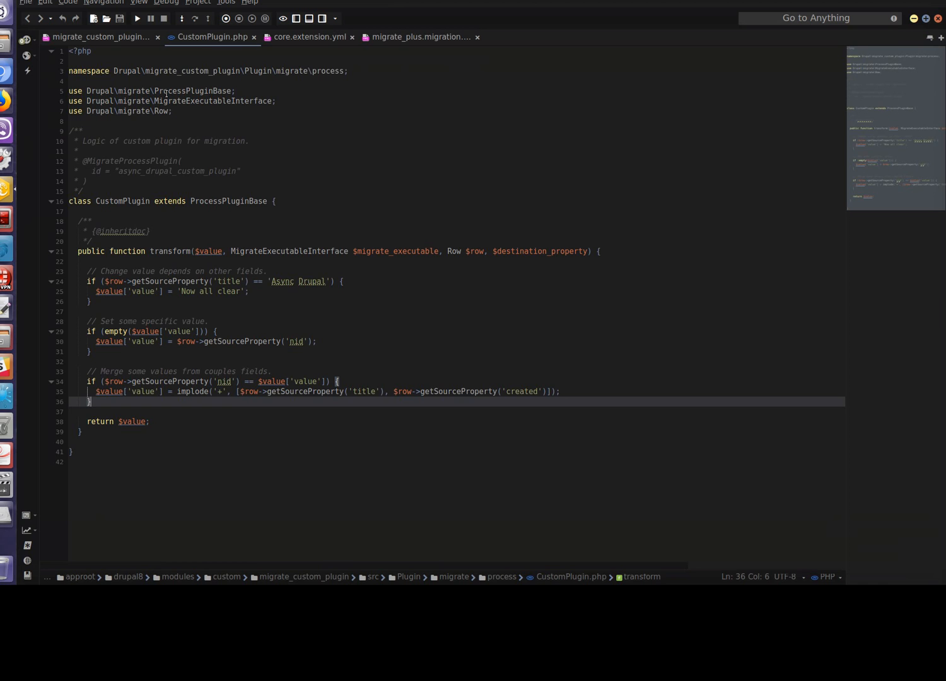
double_click(122, 201)
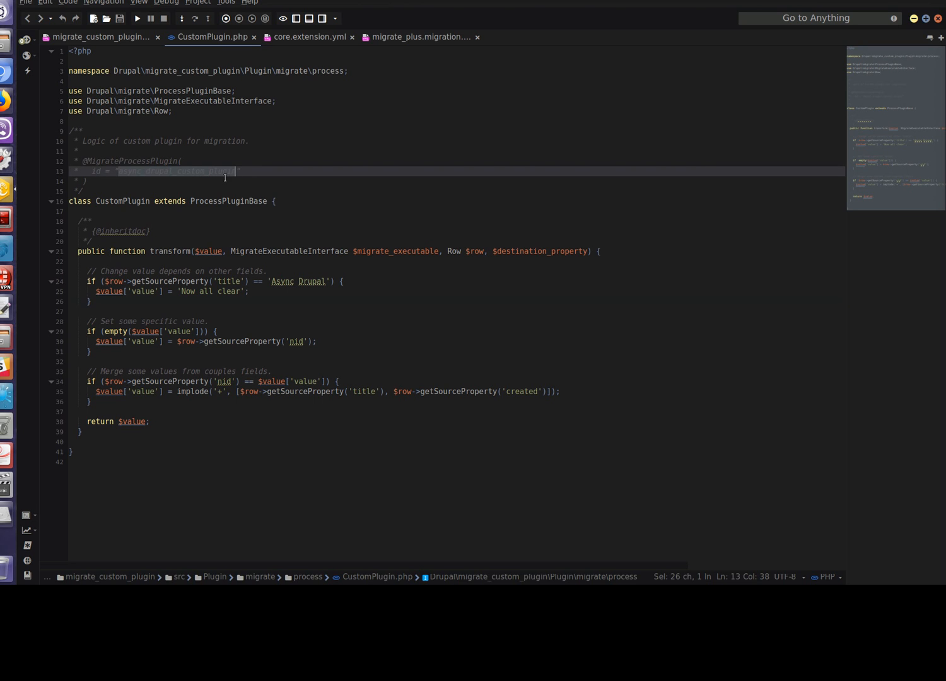
mouse_move(187, 172)
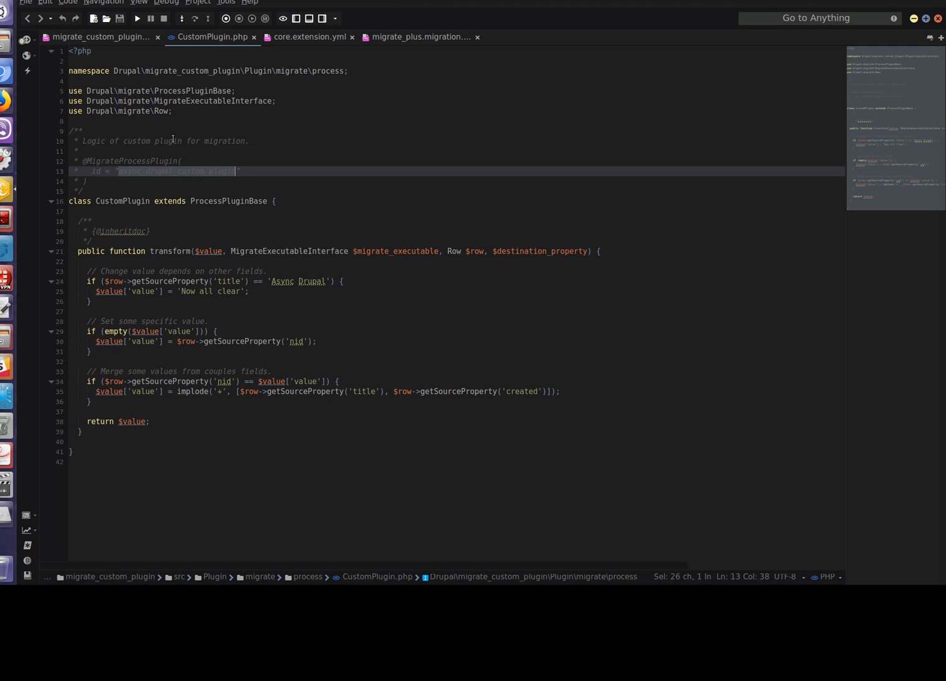
Replace the field_events iterator/static_map process with plugin: async_drupal_custom_plugin in the node page migration
click(417, 36)
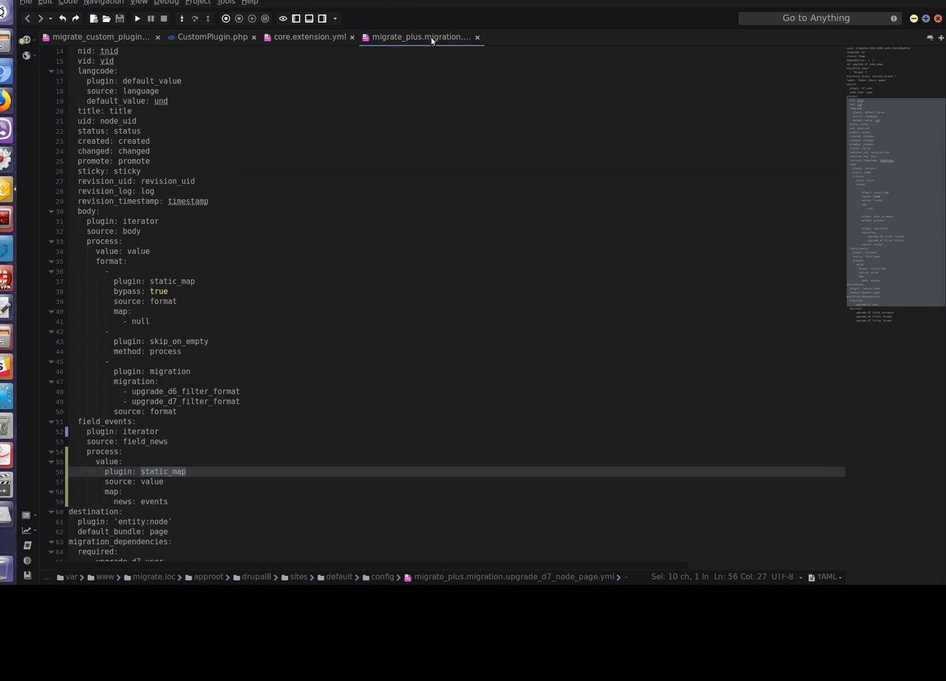
mouse_move(388, 270)
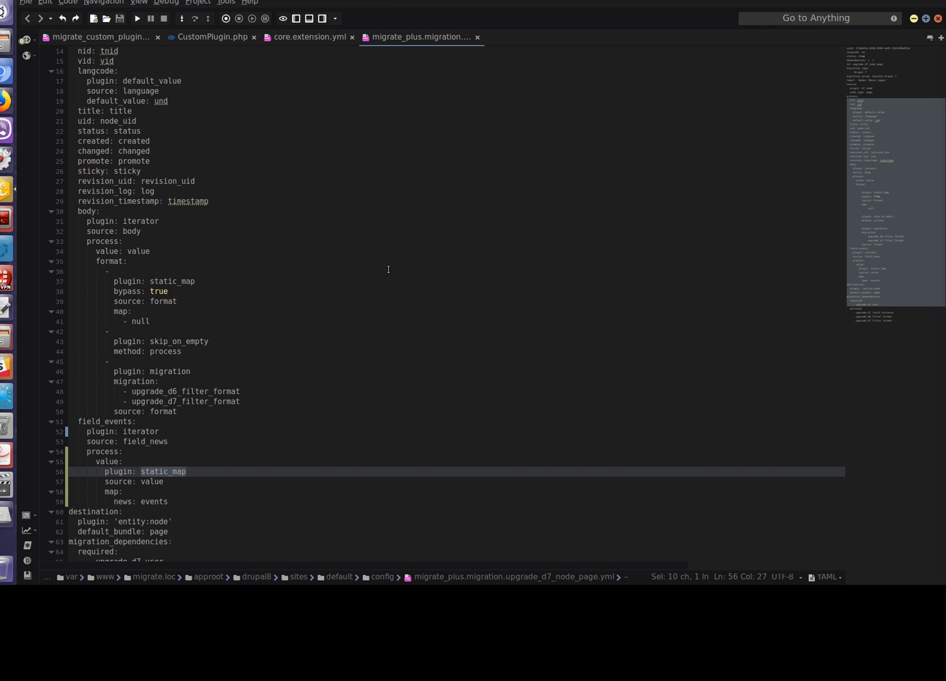
mouse_move(140, 432)
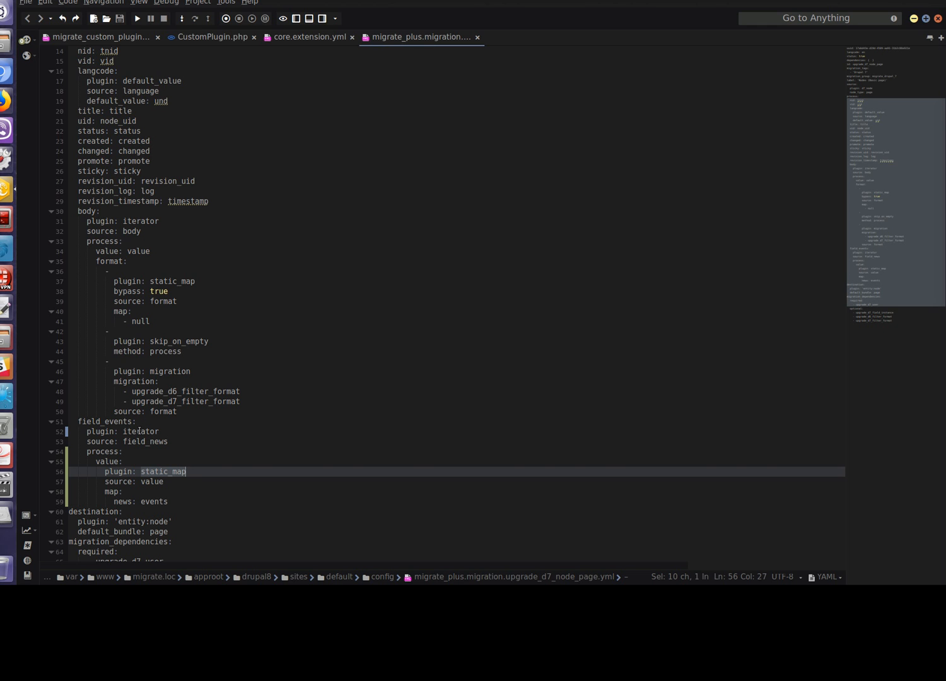
text(async_drupal_custom_plugin)
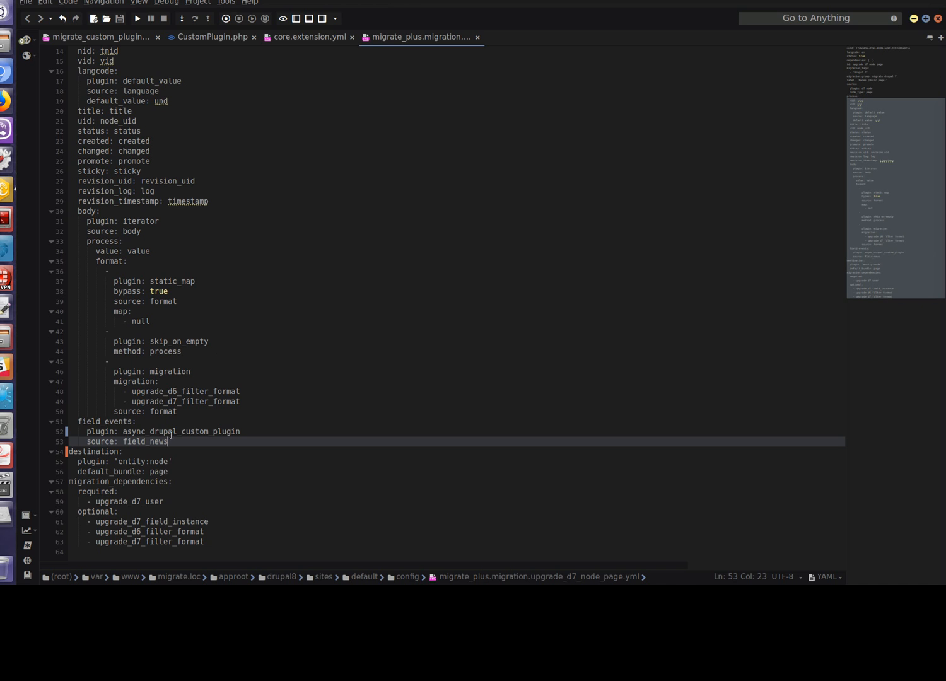
double_click(179, 431)
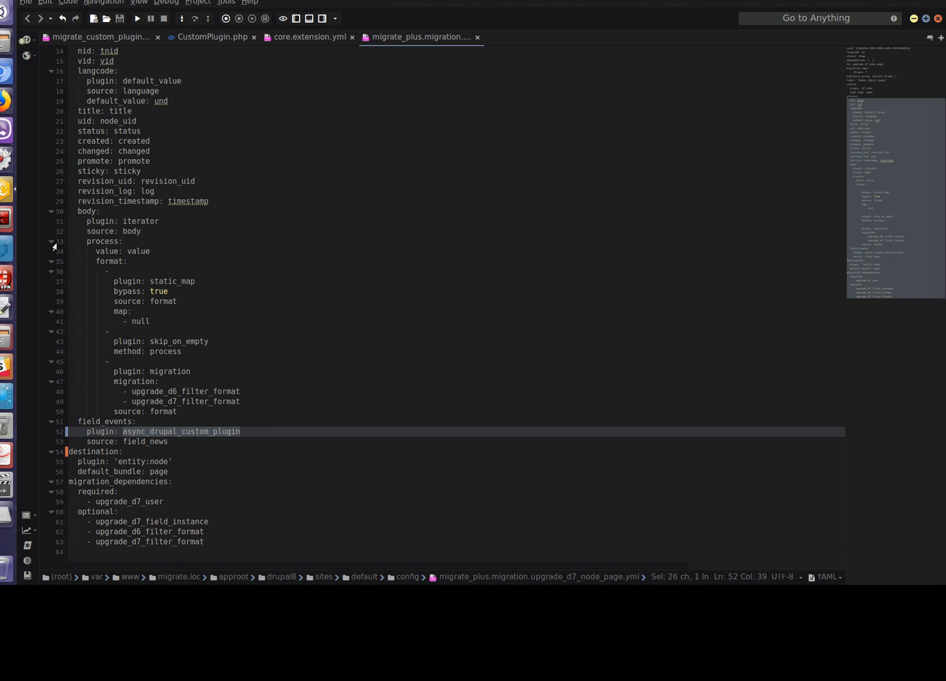
Show core.extension.yml and point at the migrate_custom_plugin entry among enabled modules
click(308, 37)
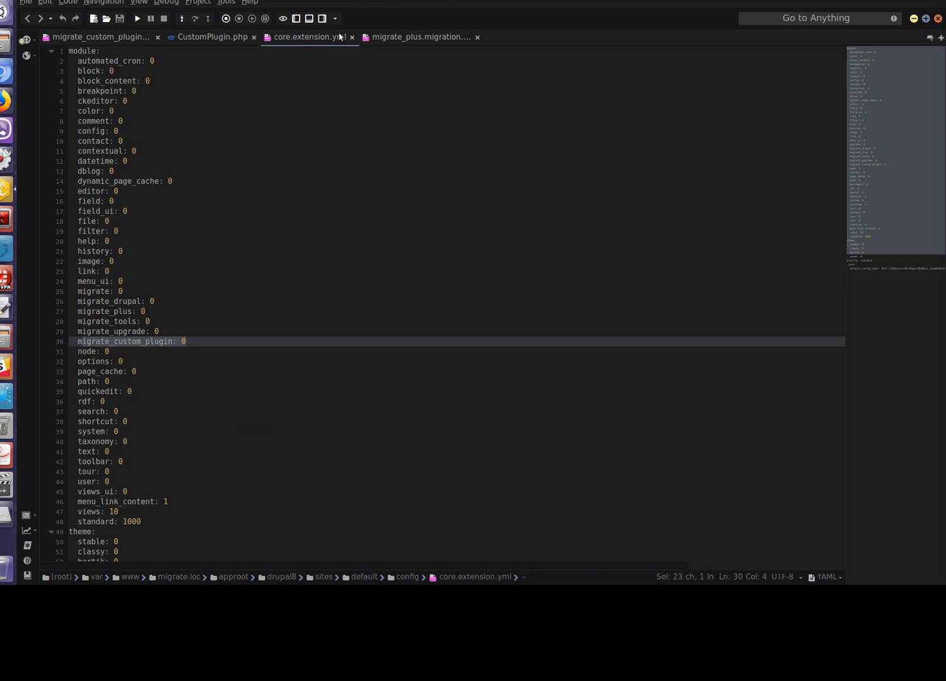
click(190, 340)
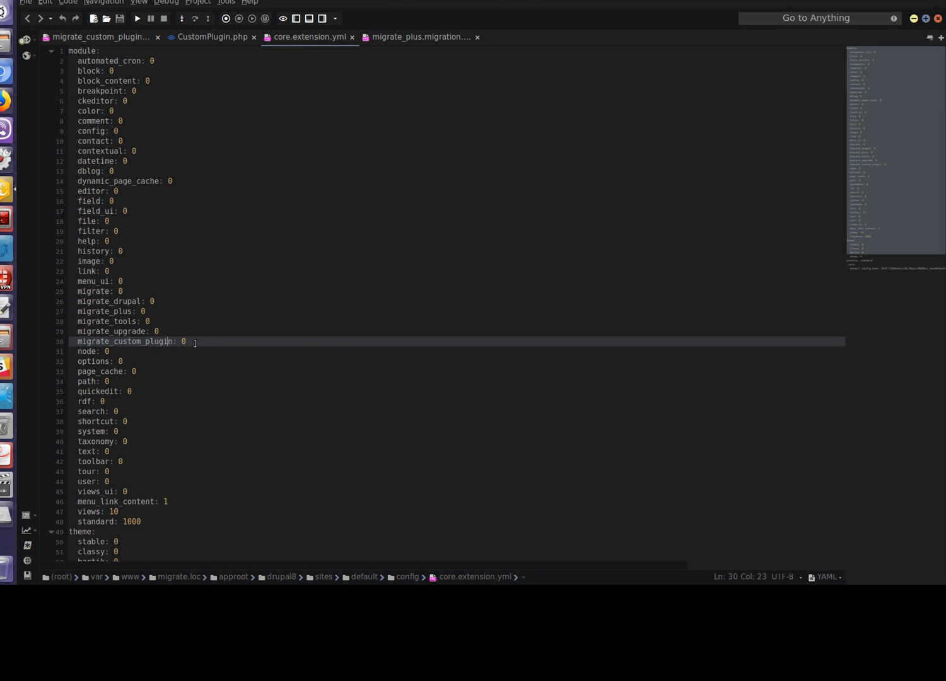
click(192, 371)
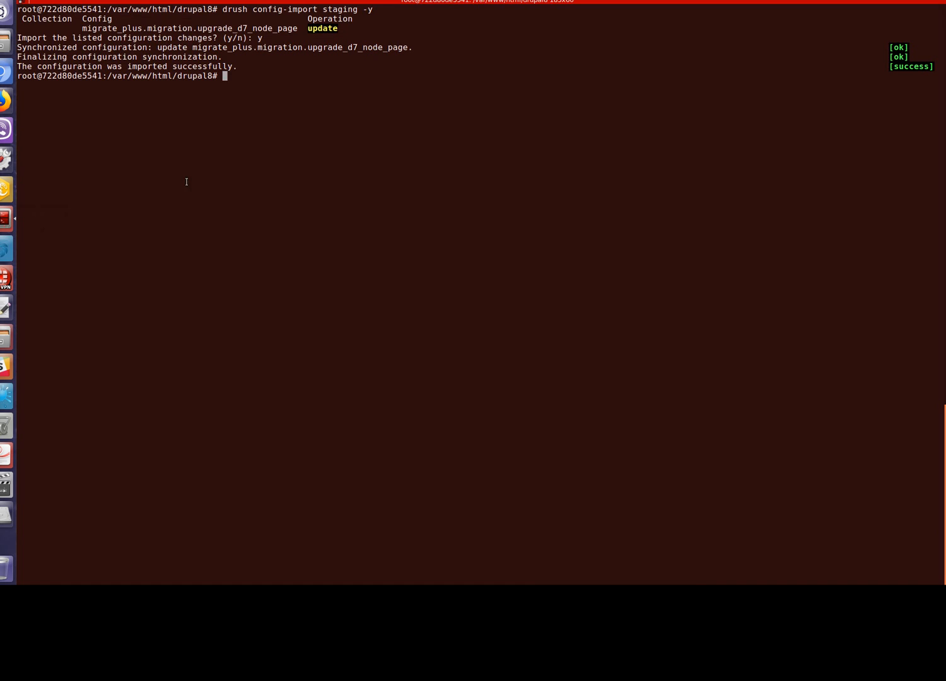
Run 'drush config-import staging -y' to synchronize the updated node page migration config
text(drush config-import staging -y)
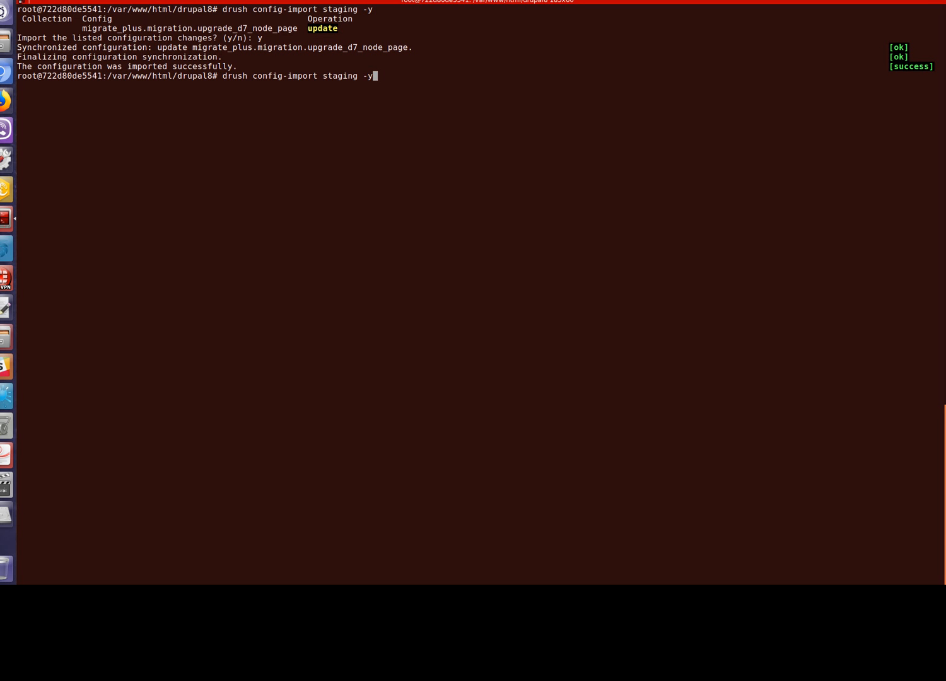
key(Return)
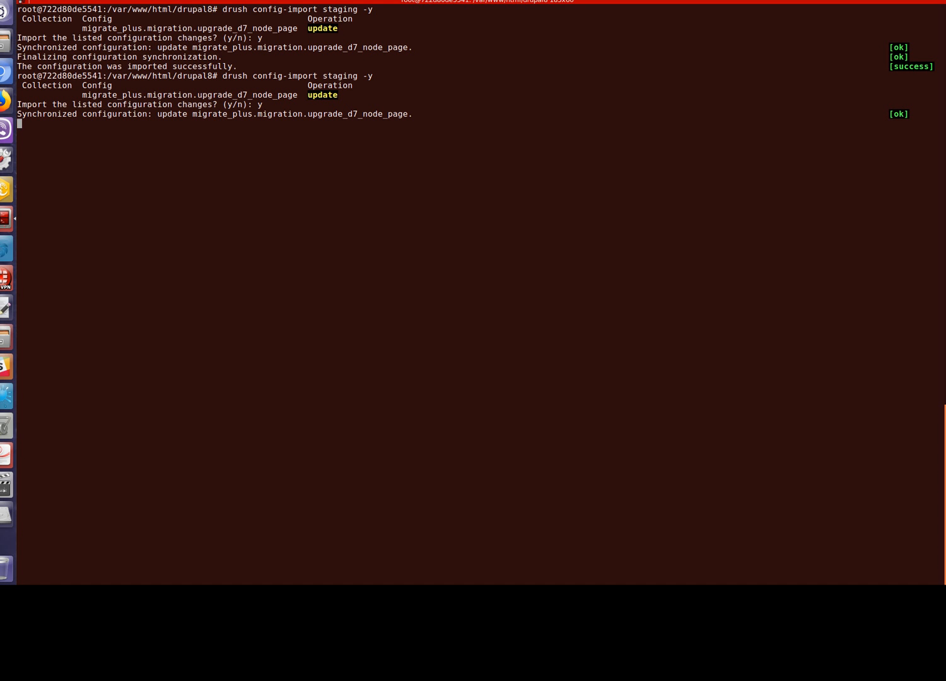
key(Return)
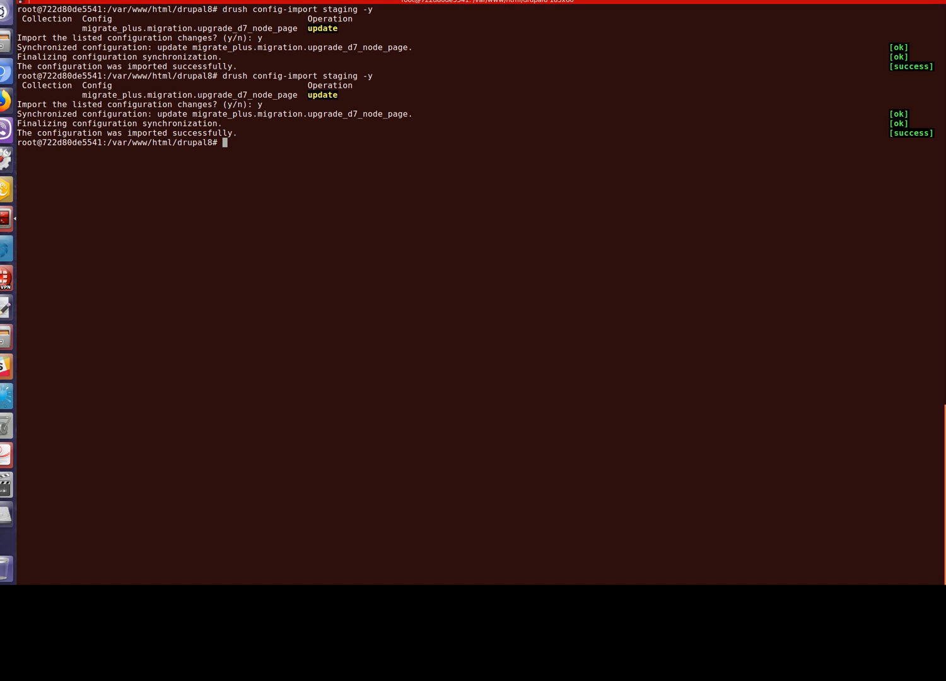
mouse_move(60, 168)
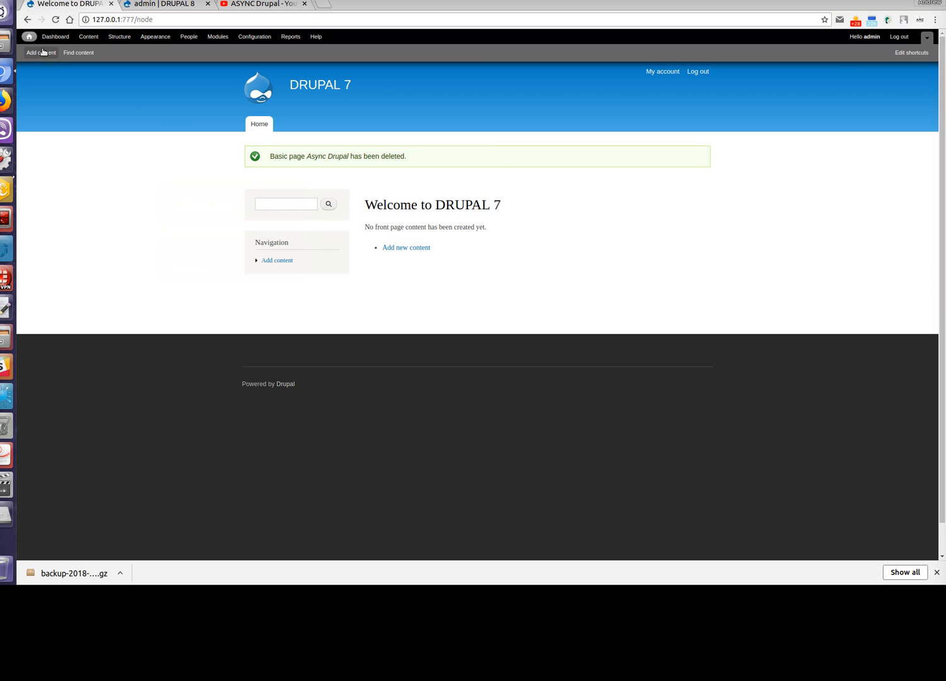
Create and save a basic page titled Async Drupal with body and News text 'sss'
click(41, 53)
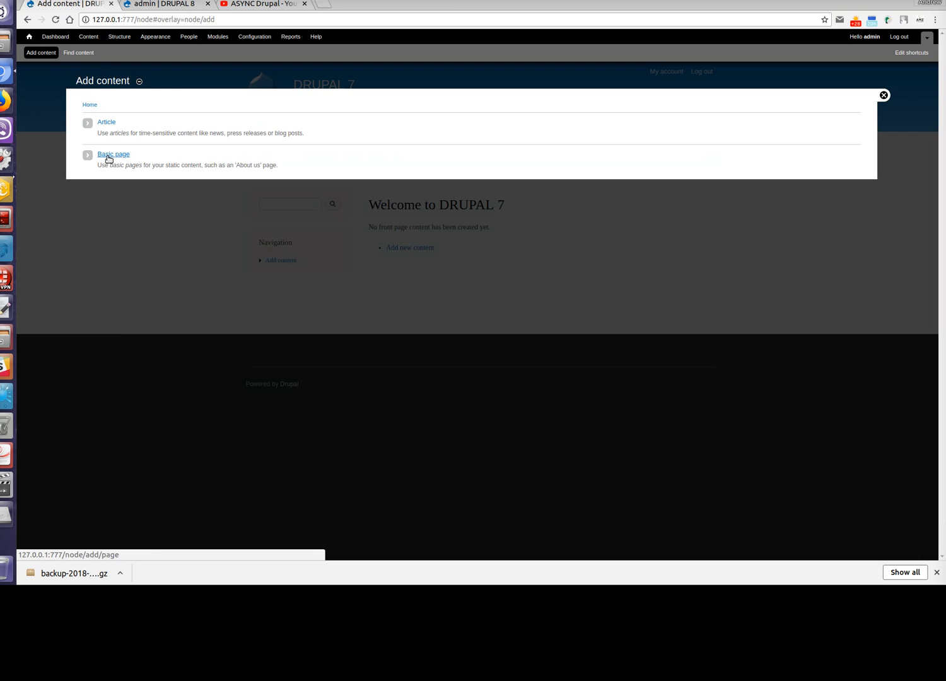
click(114, 154)
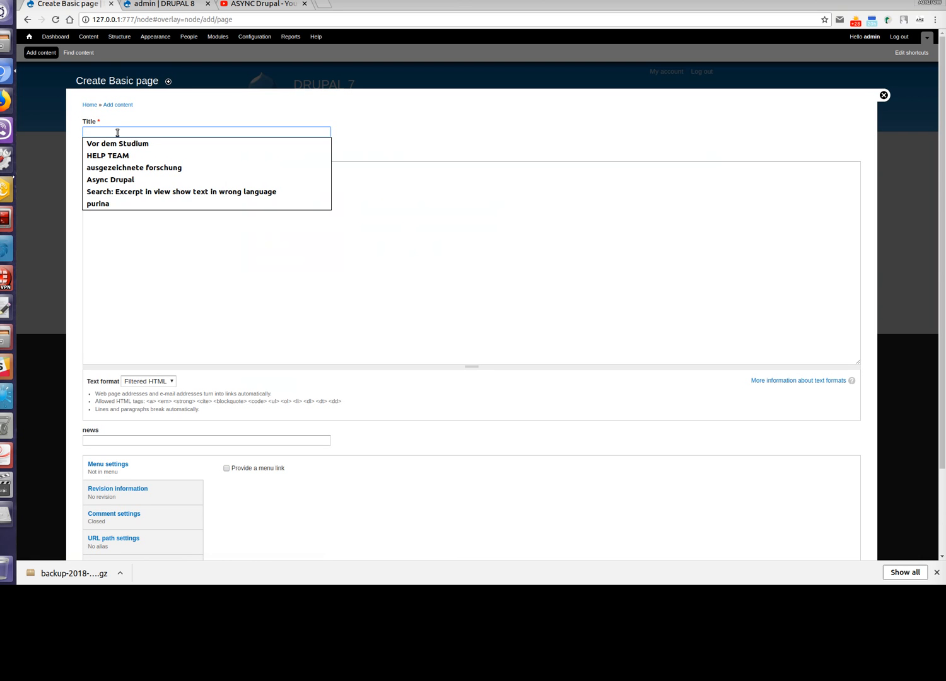
click(111, 179)
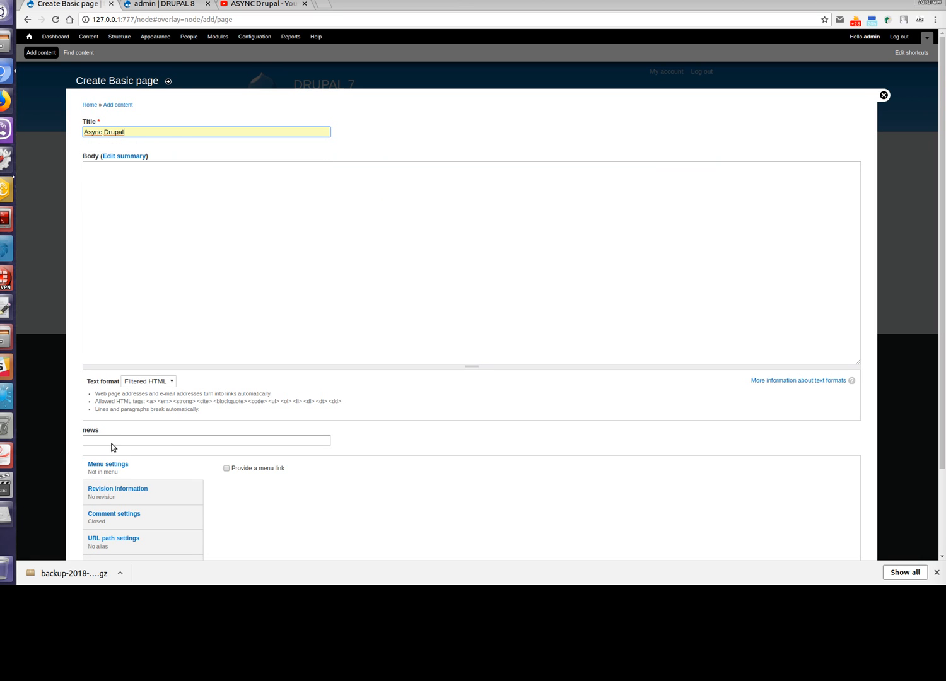
text(sss)
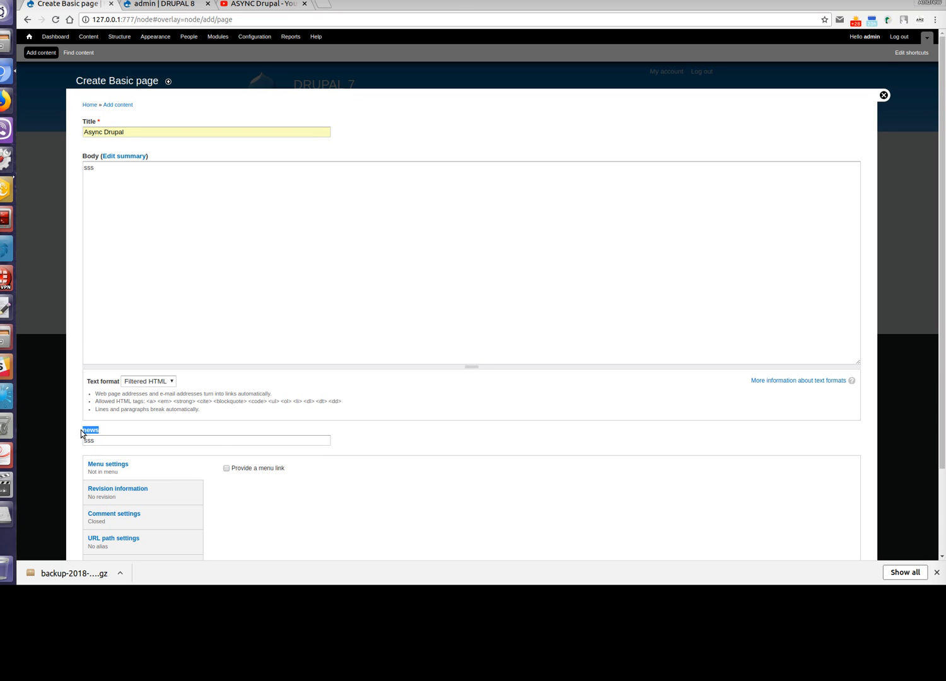
scroll(down, 3)
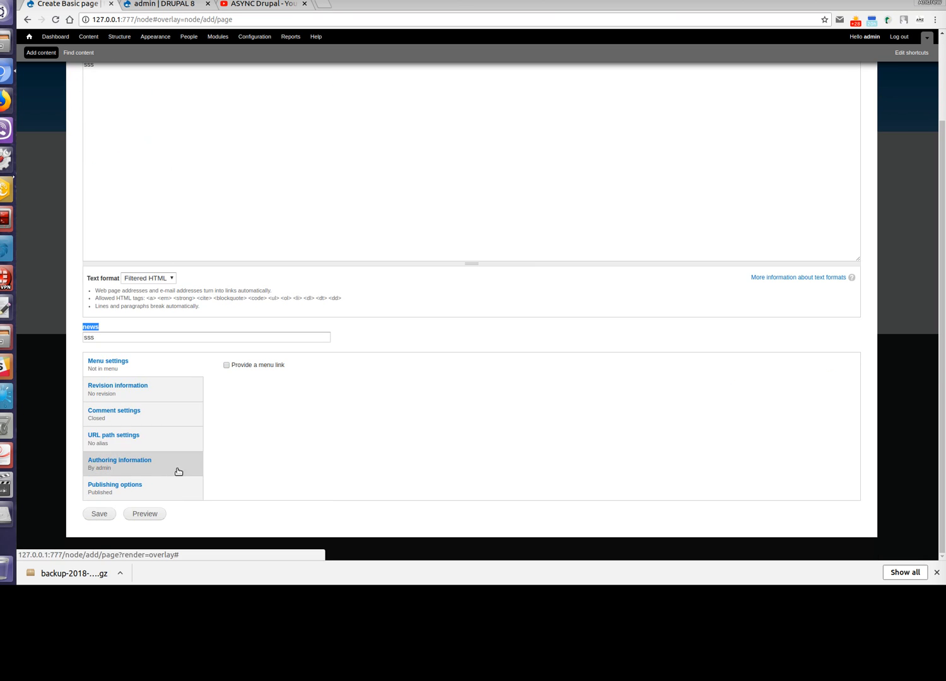
click(99, 513)
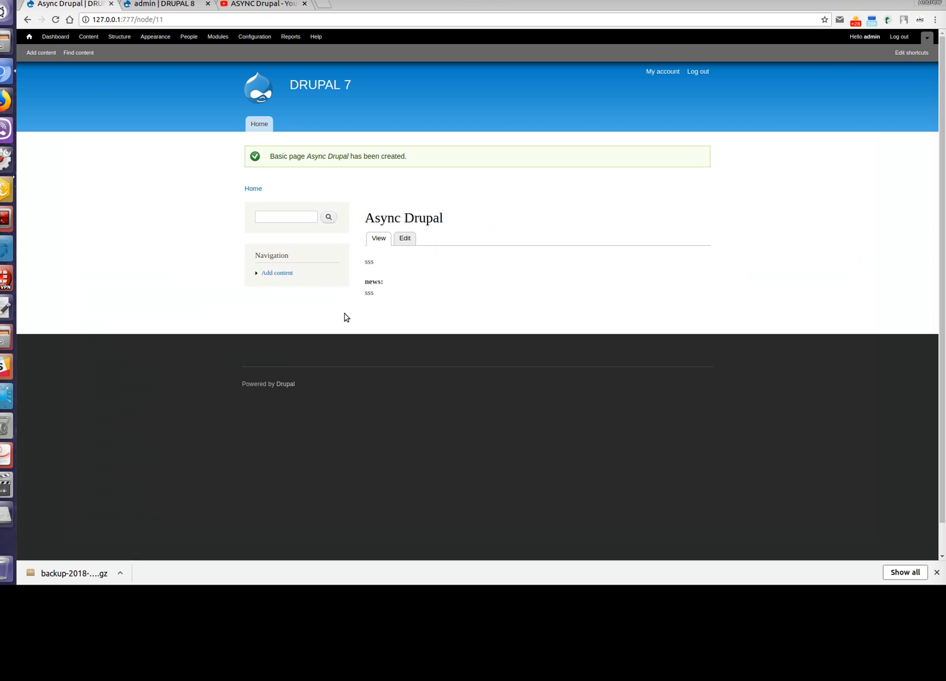
mouse_move(32, 121)
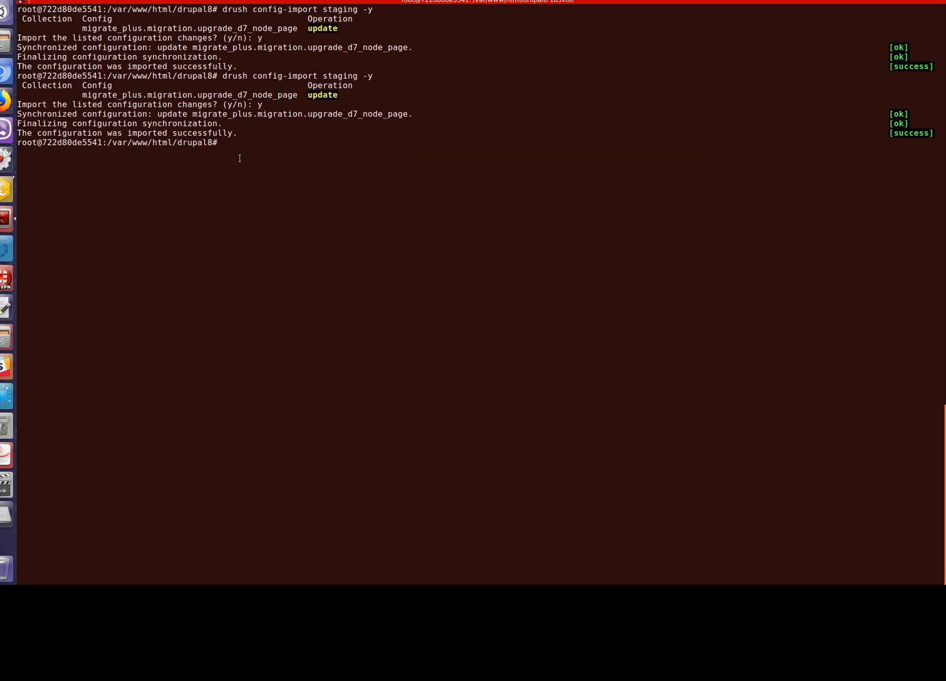
Run 'drush mi upgrade_d7_node_page' so one migrated item is created in Drupal 8
text(drush mi upgrade_d7_node_page)
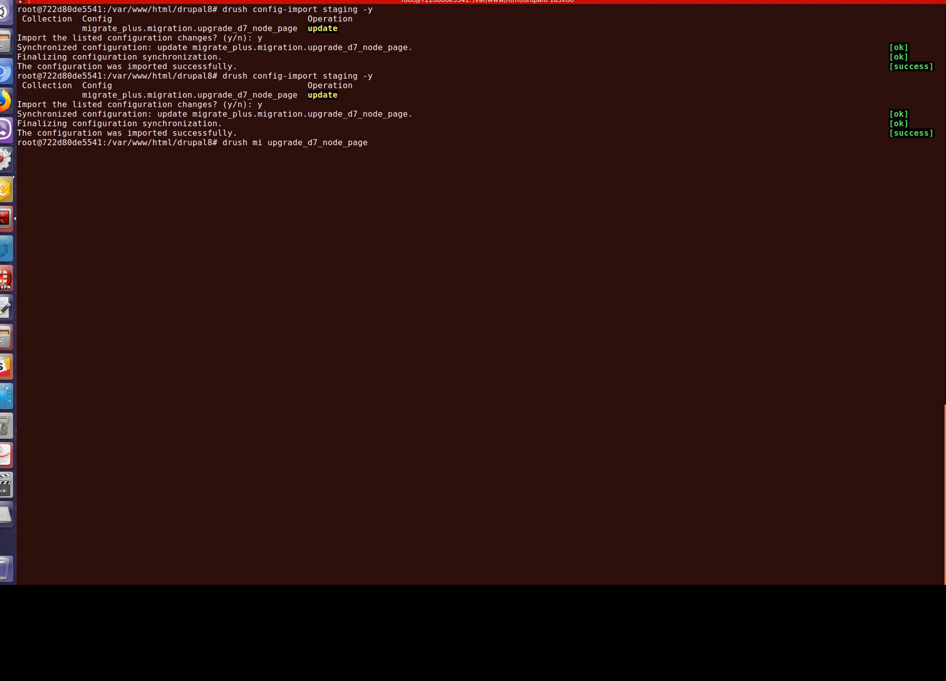
key(Return)
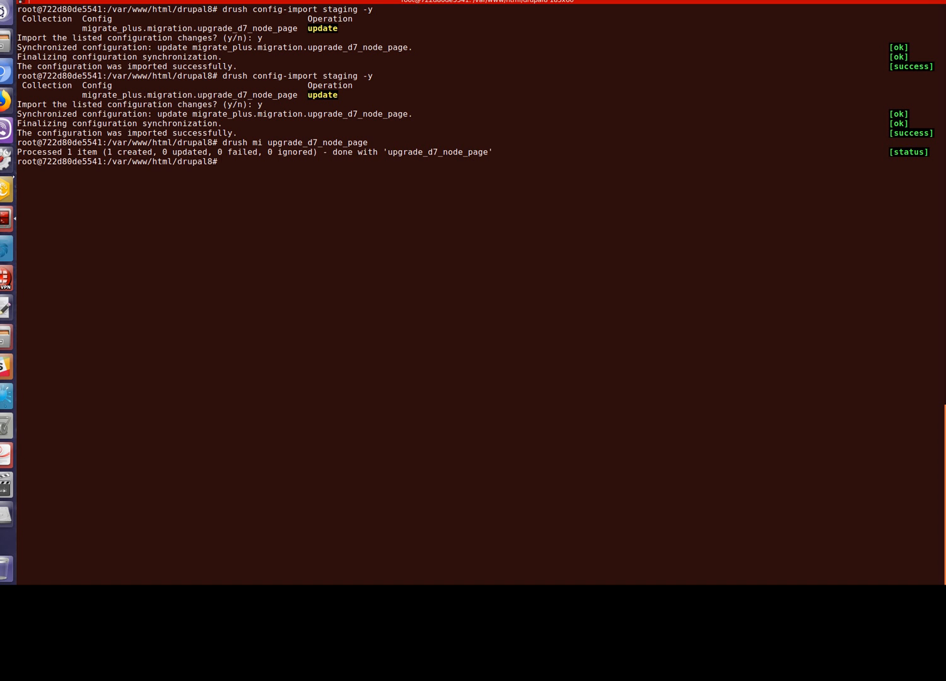
double_click(129, 151)
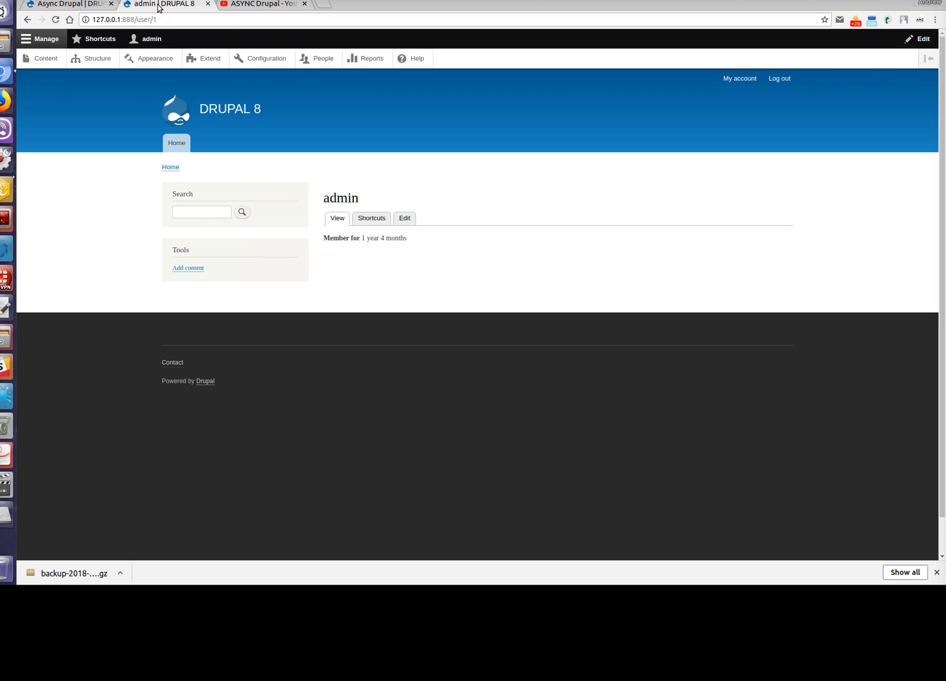
From the Content overview, edit the migrated Async Drupal page and select its Events value 'Now all clear'
click(45, 58)
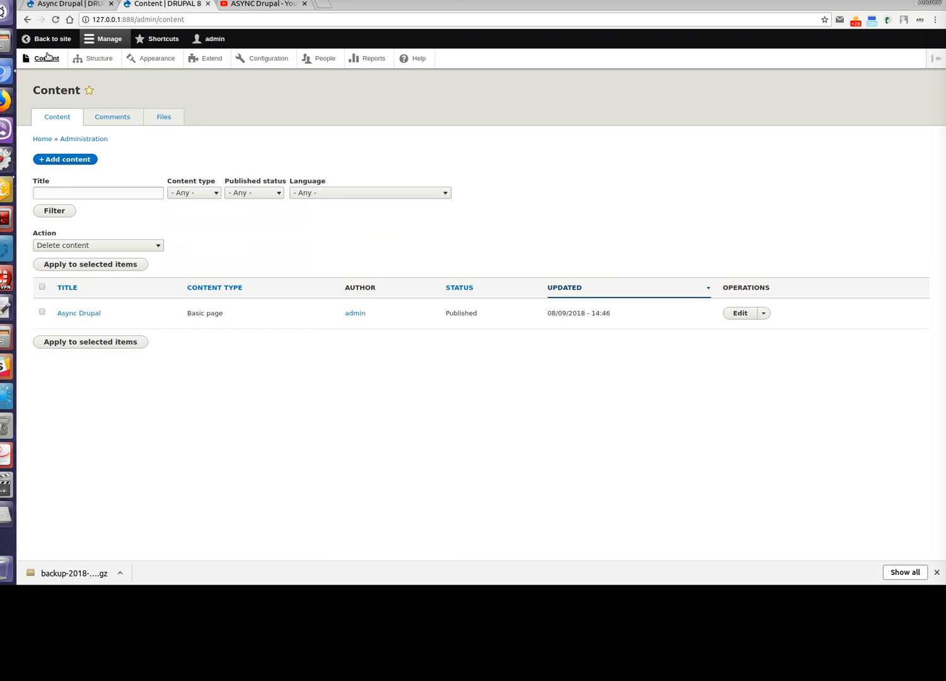
mouse_move(95, 298)
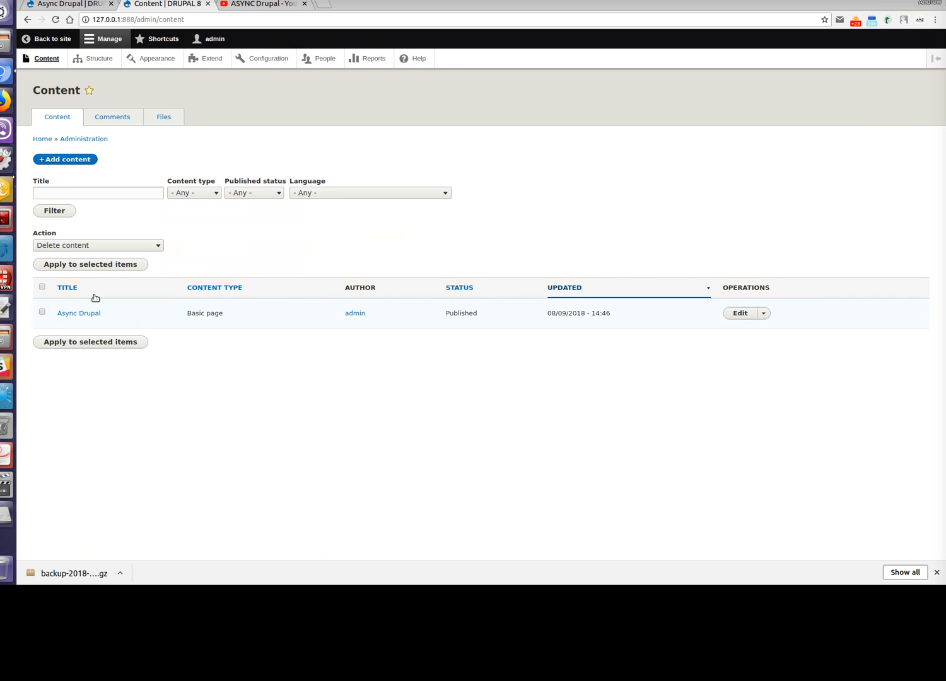
mouse_move(96, 334)
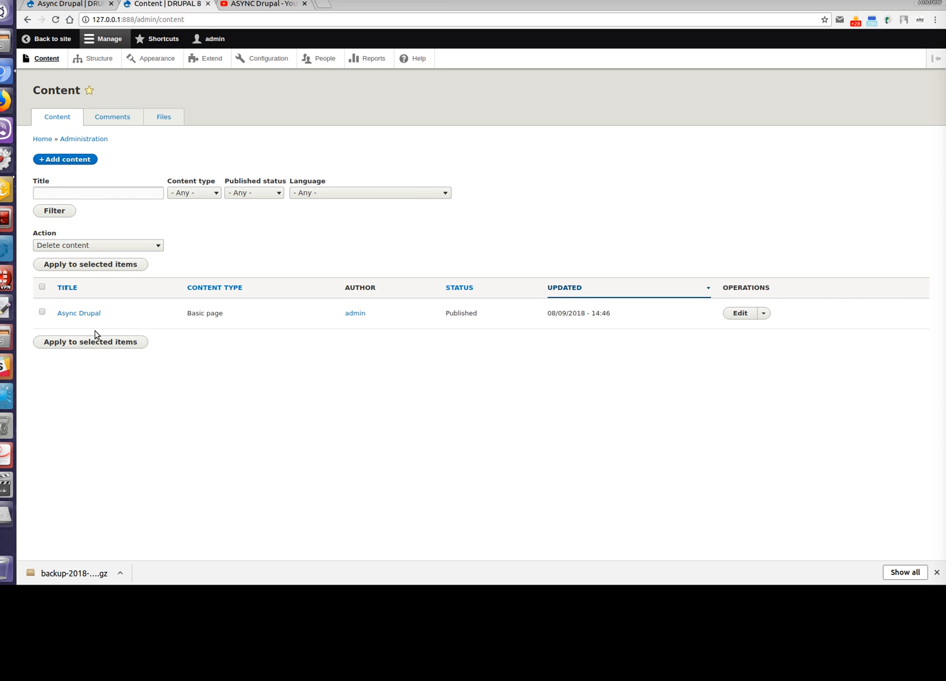
mouse_move(740, 313)
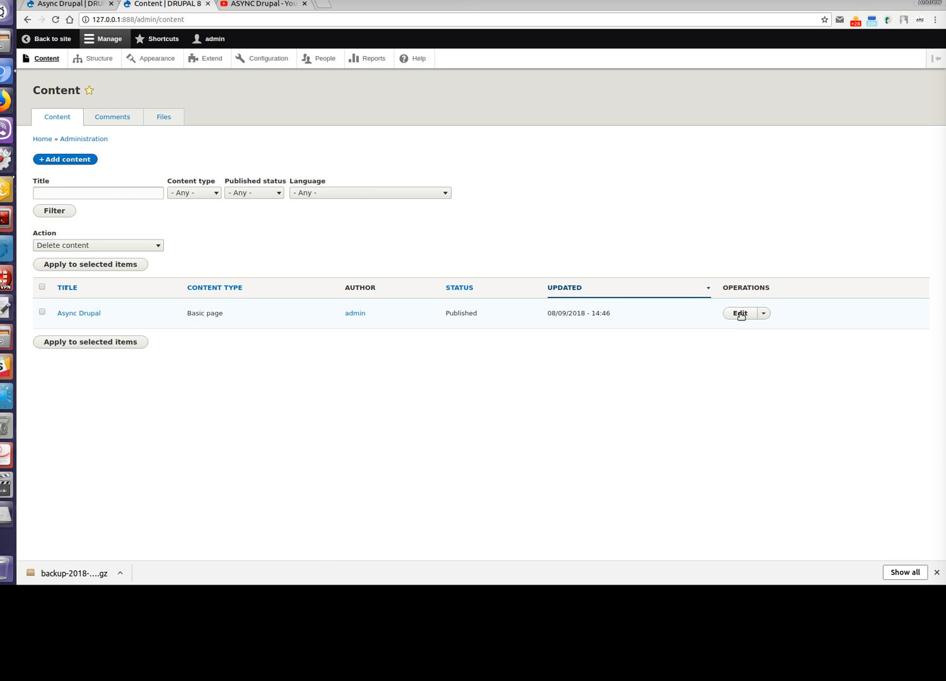
click(740, 313)
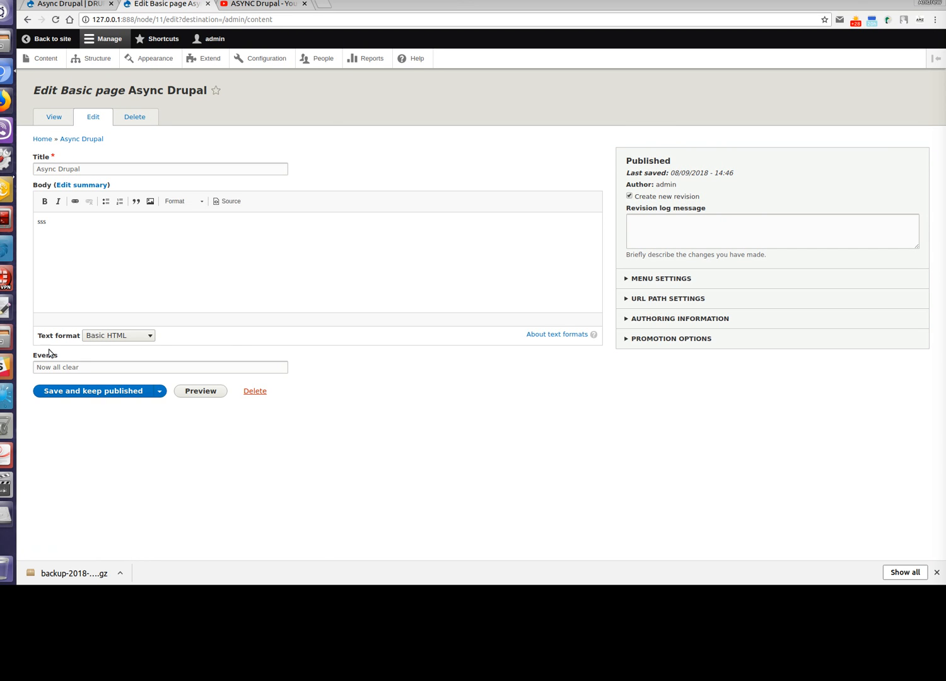
mouse_move(91, 378)
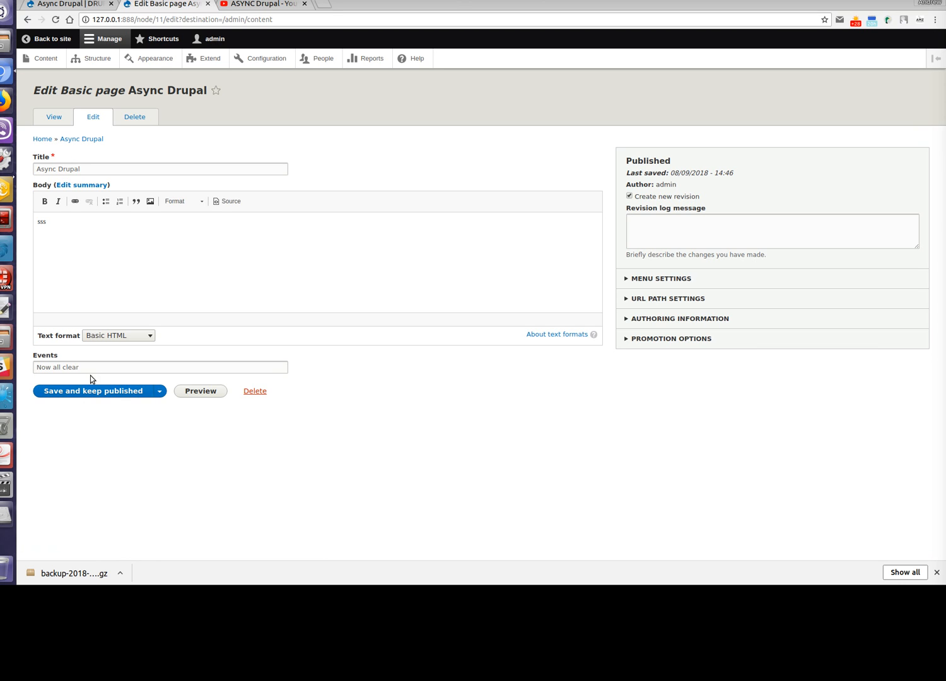
triple_click(159, 367)
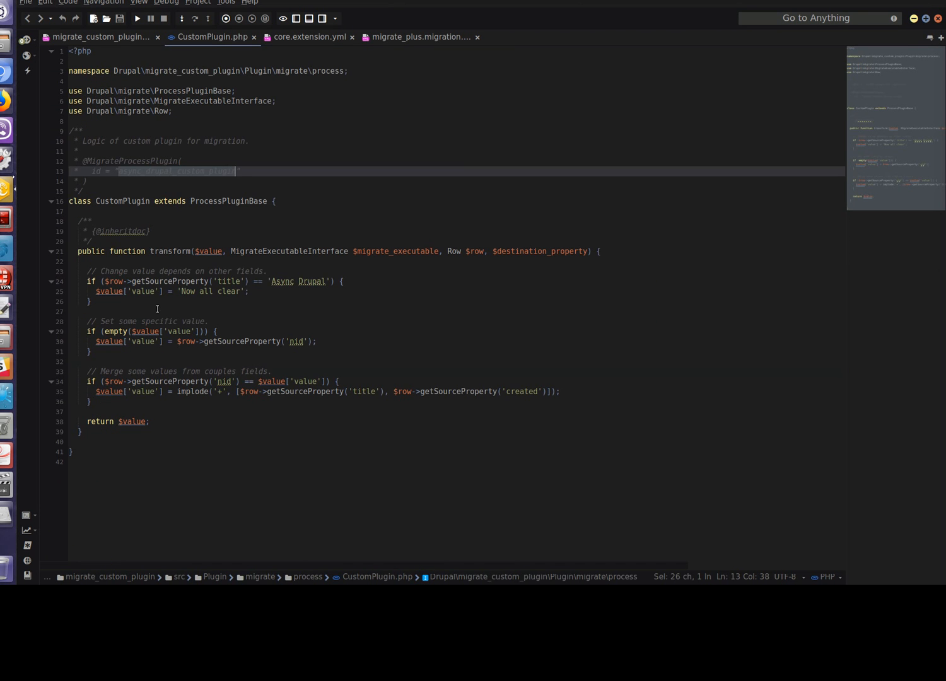
Mark the CustomPlugin.php line setting 'Now all clear', then return to the node page migration YAML
click(339, 281)
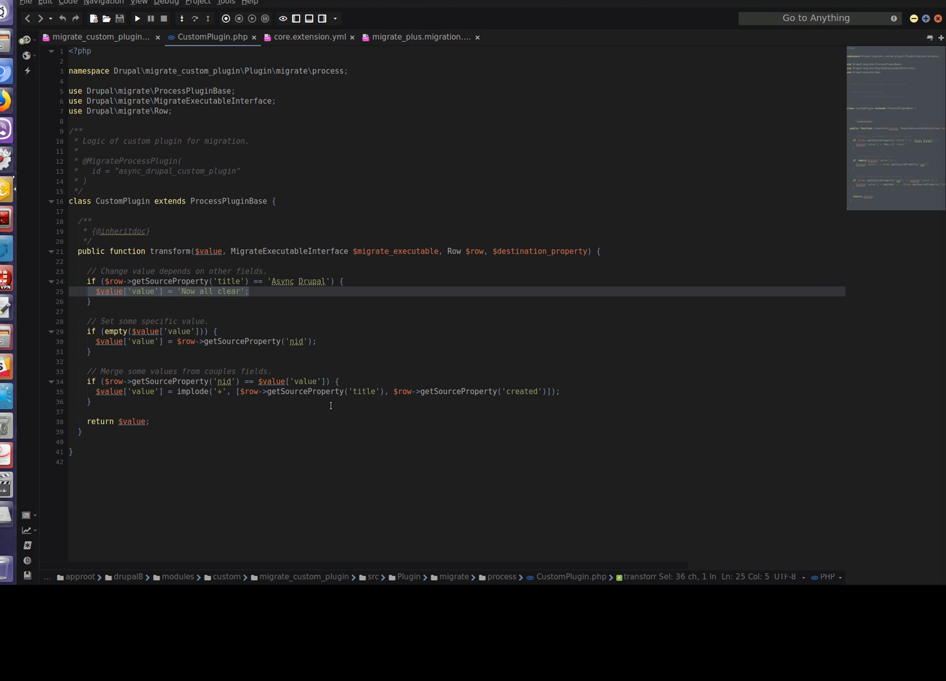
click(419, 37)
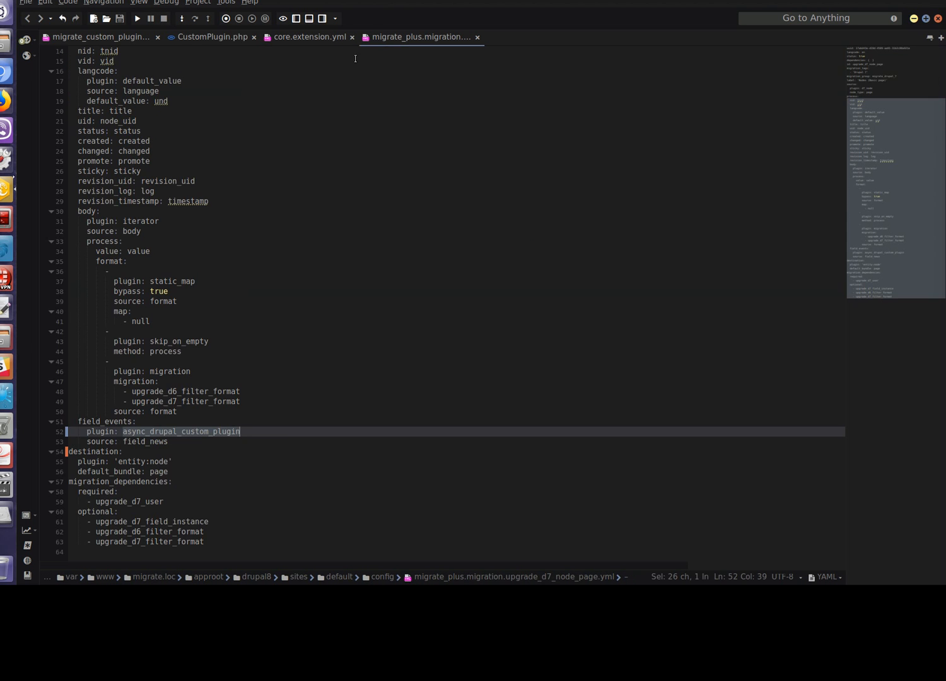
scroll(up, 3)
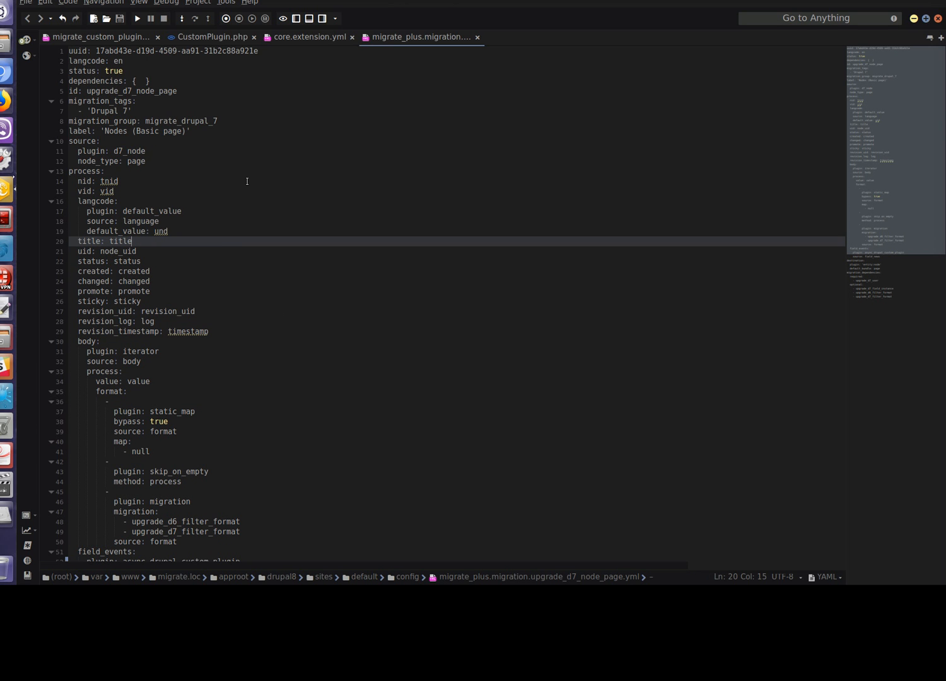
click(212, 36)
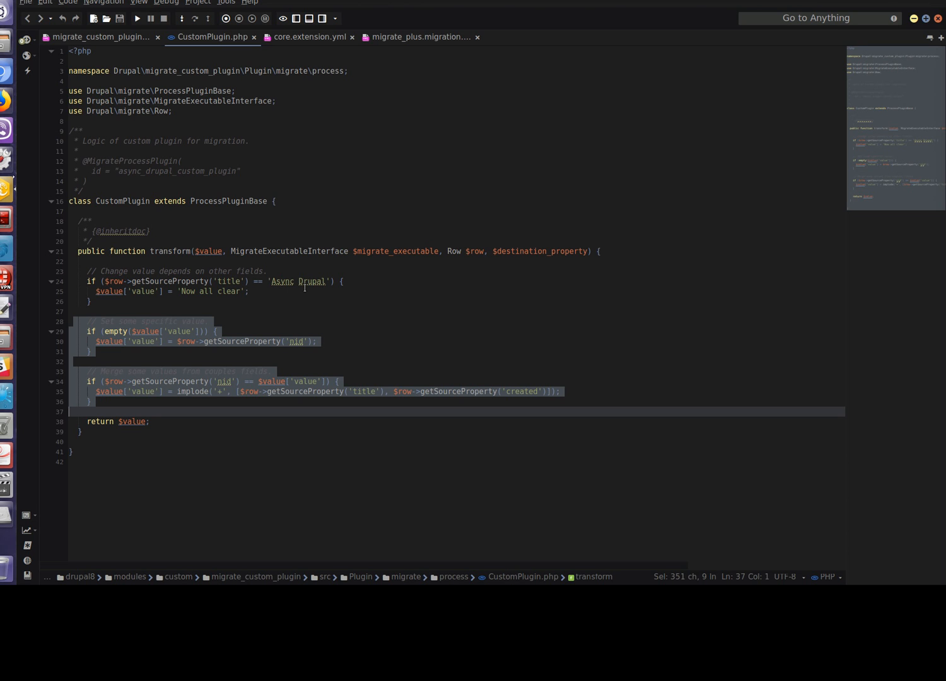
mouse_move(573, 357)
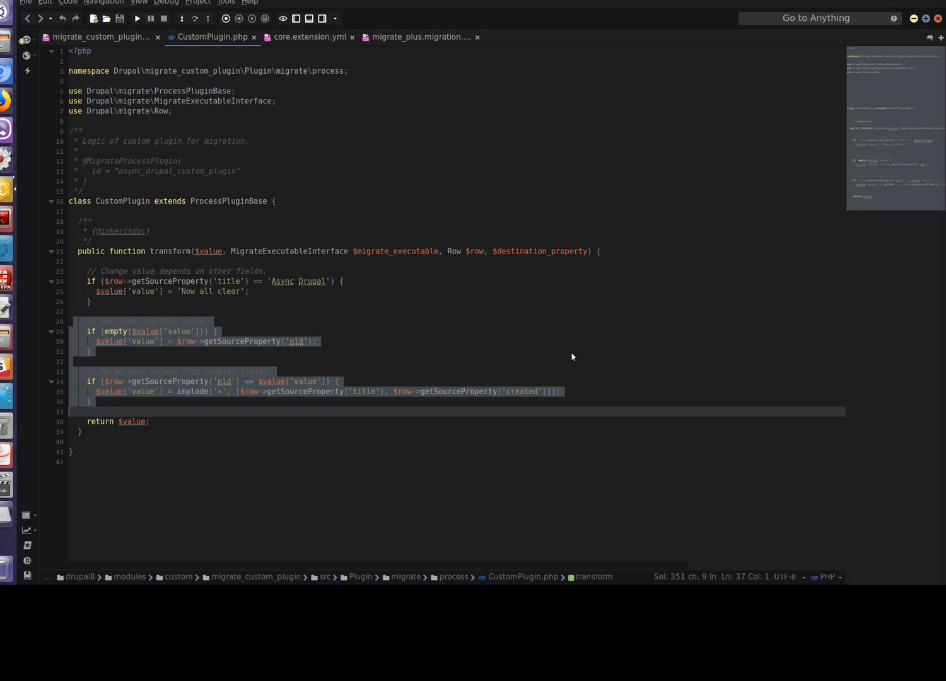
mouse_move(583, 355)
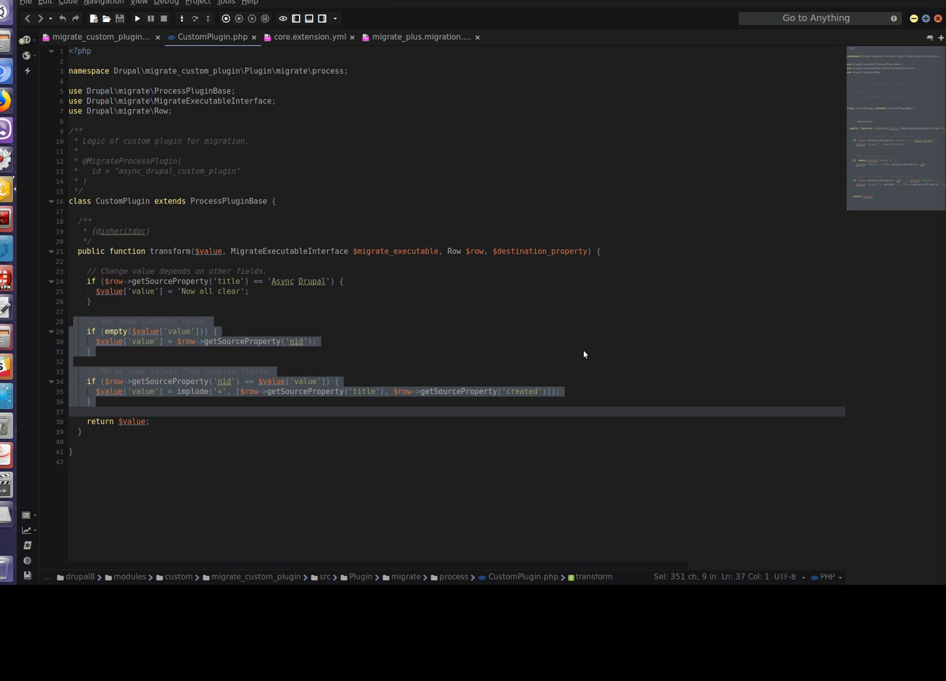
Clear the selection on the conditional blocks in CustomPlugin.php's transform method
click(535, 361)
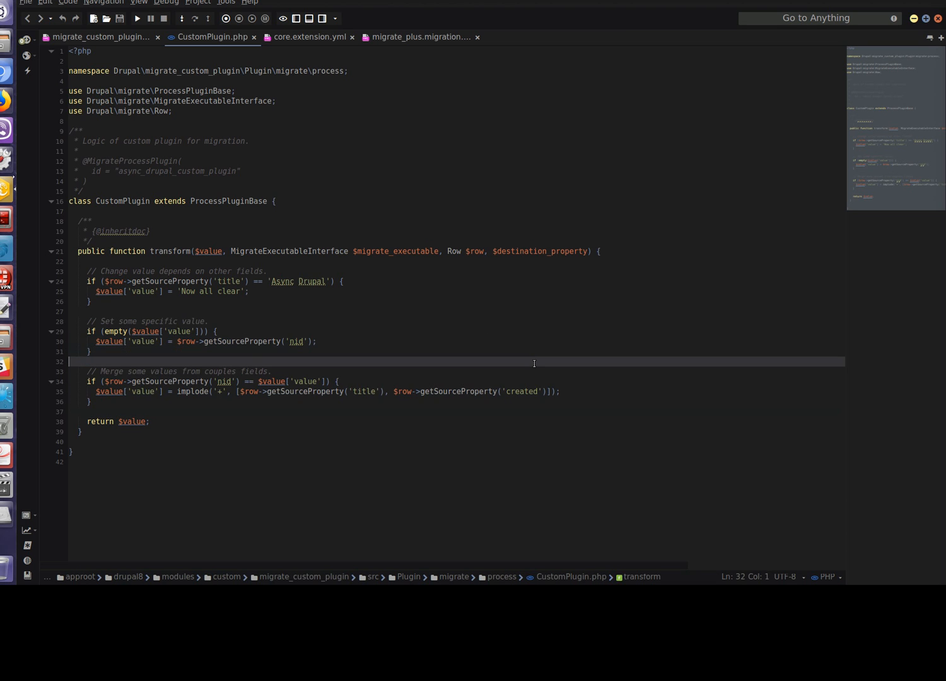
mouse_move(700, 214)
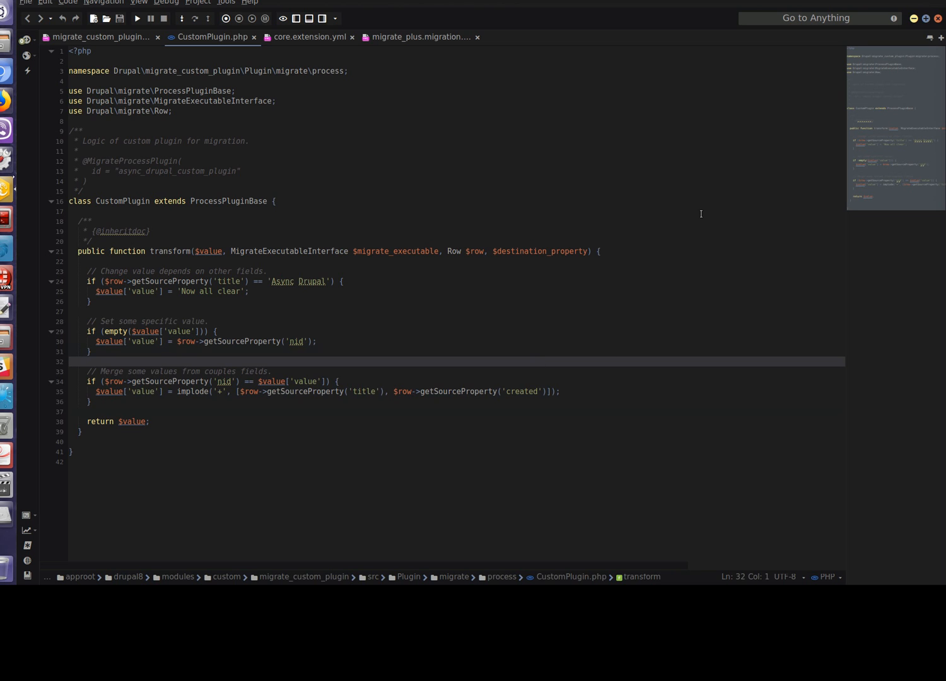